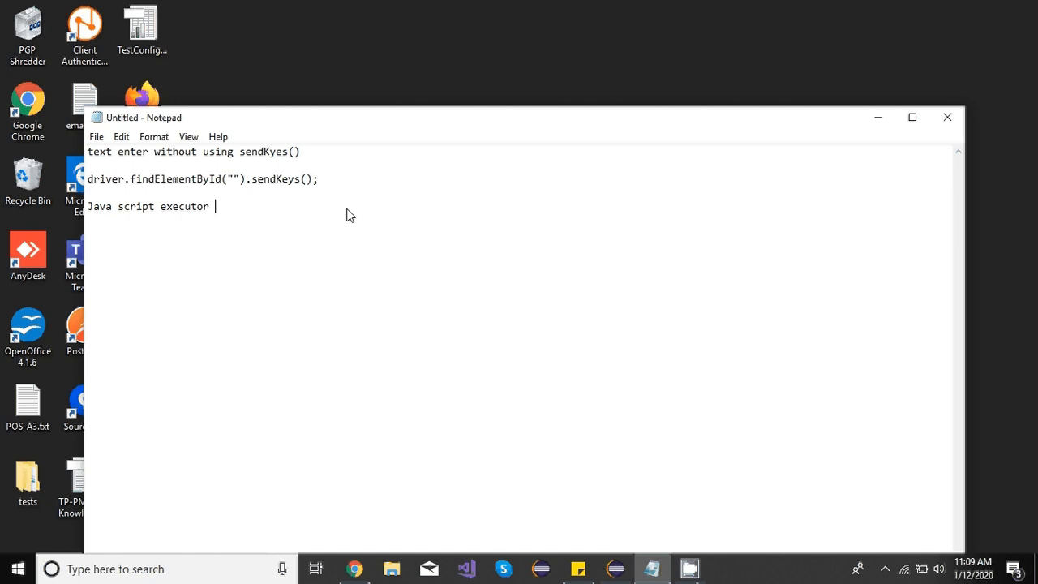
pyautogui.moveTo(205, 227)
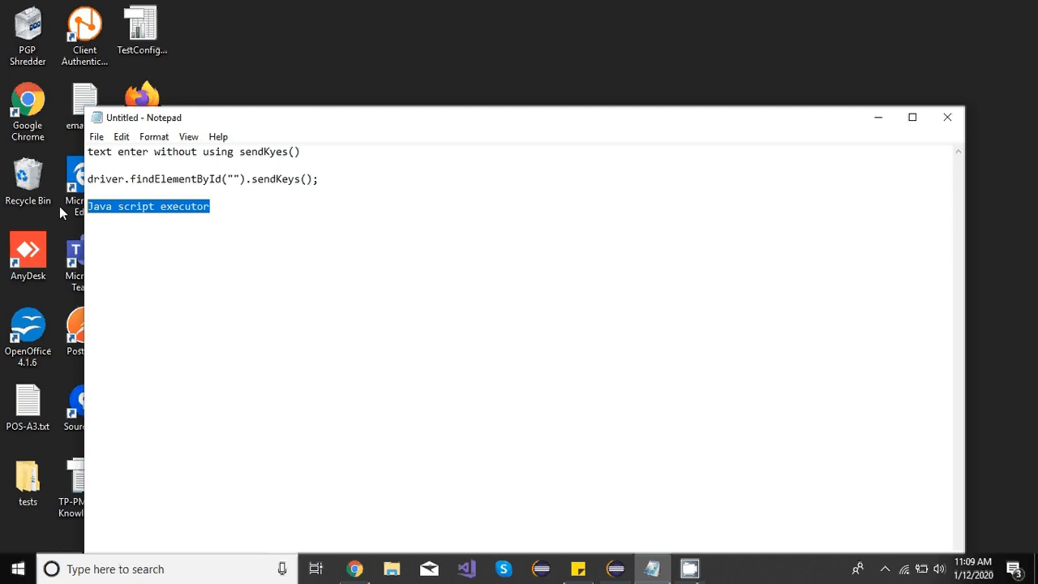
pyautogui.moveTo(207, 212)
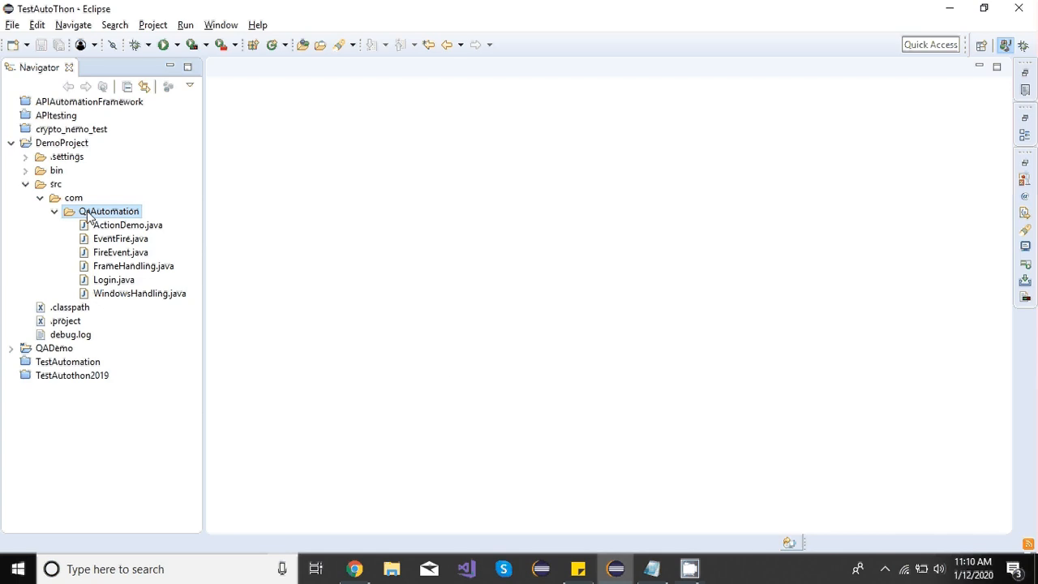
# Create a new class named JavaScript in the QaAutomation package
pyautogui.rightClick(107, 211)
pyautogui.write('Ex')
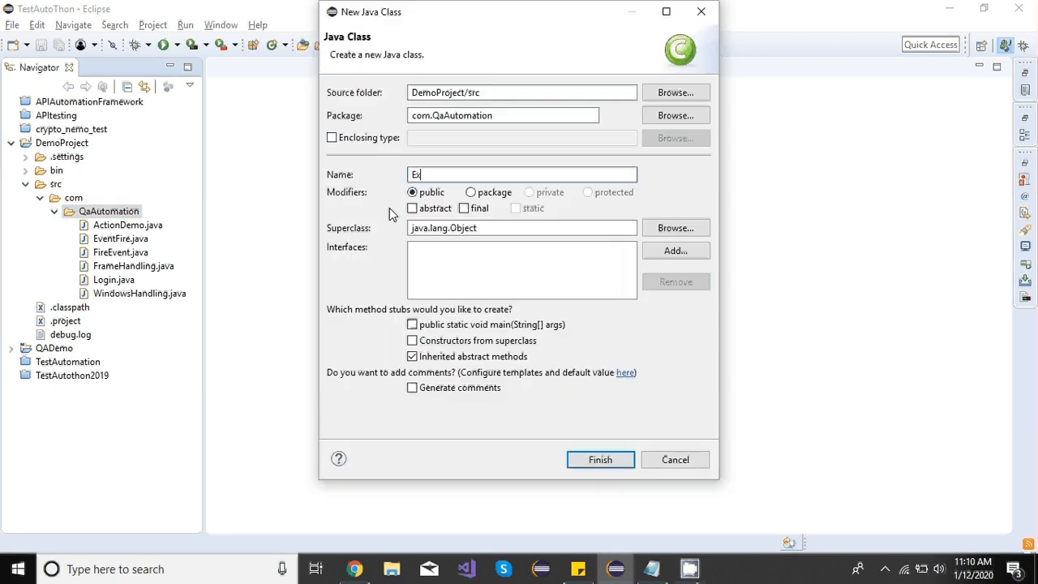
pyautogui.write('JavaScript')
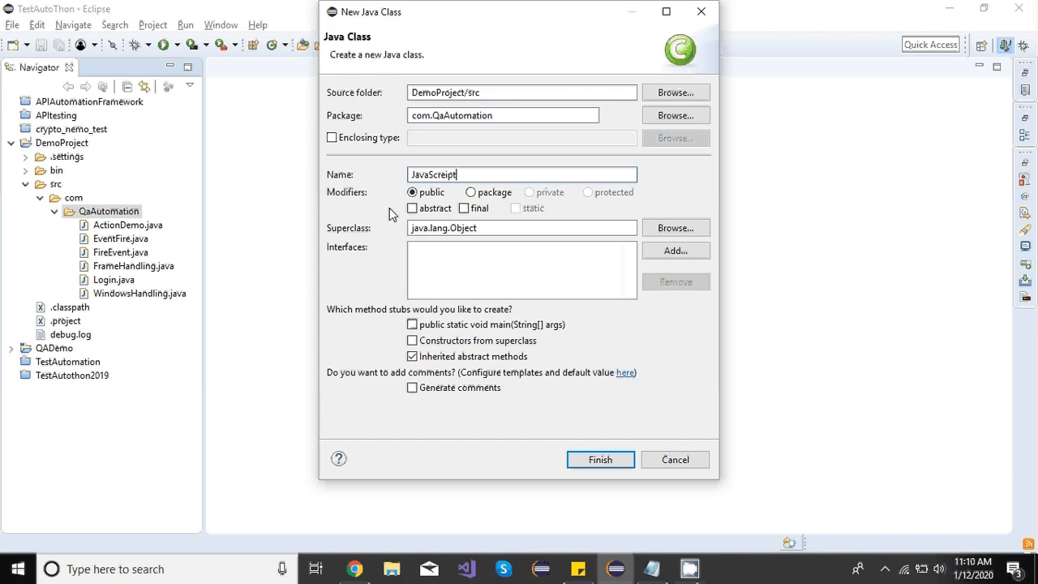
pyautogui.press('BackSpace')
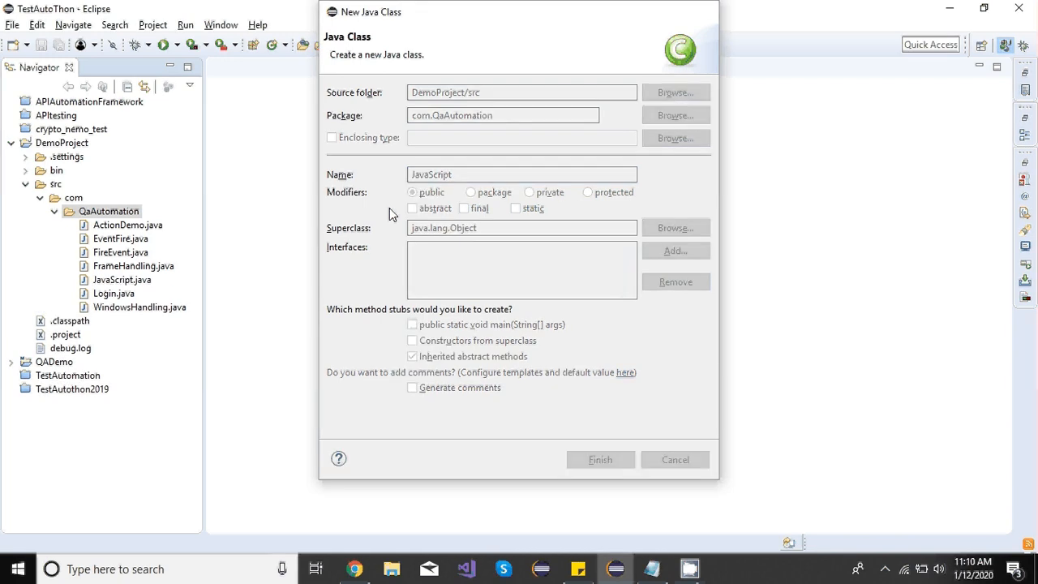
# Insert an empty main method into the JavaScript class via content assist
pyautogui.click(600, 459)
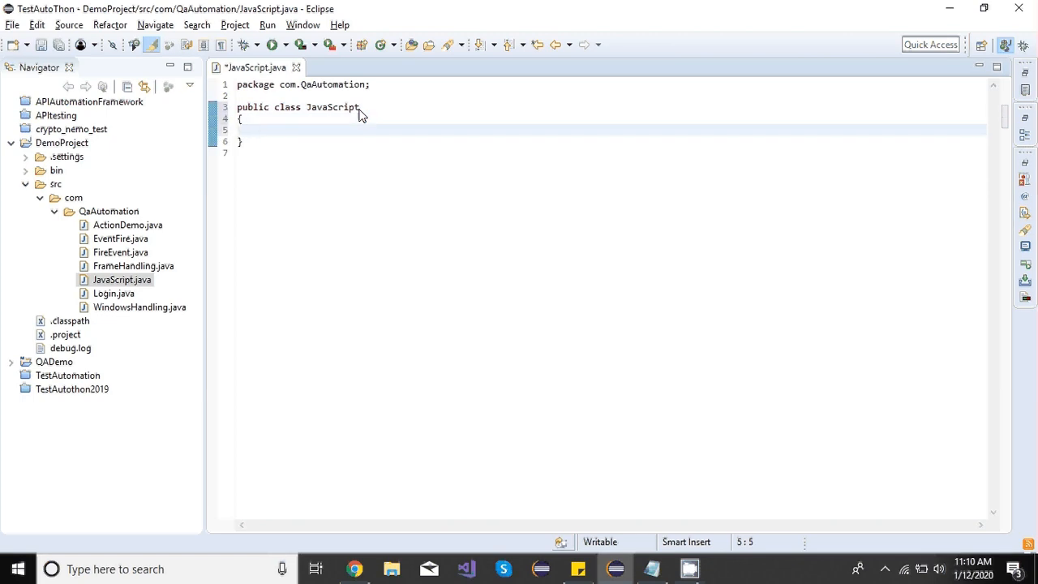
pyautogui.write('am')
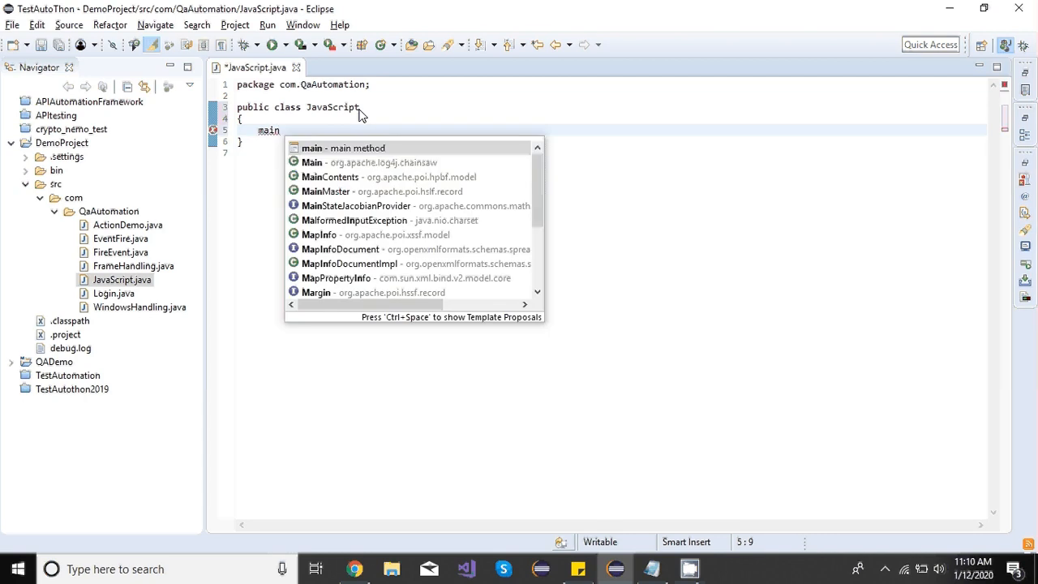
pyautogui.press('Enter')
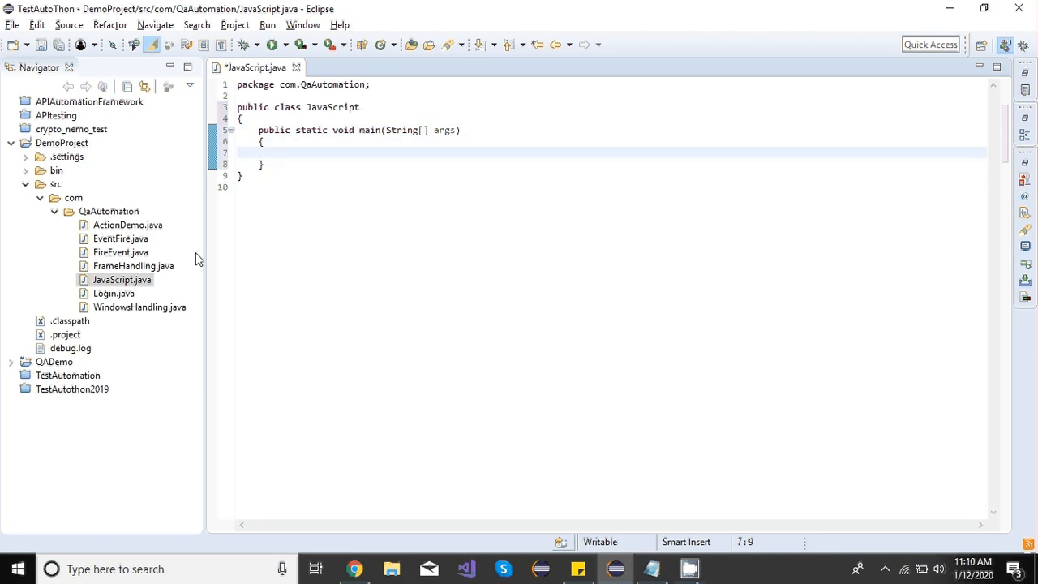
pyautogui.moveTo(301, 156)
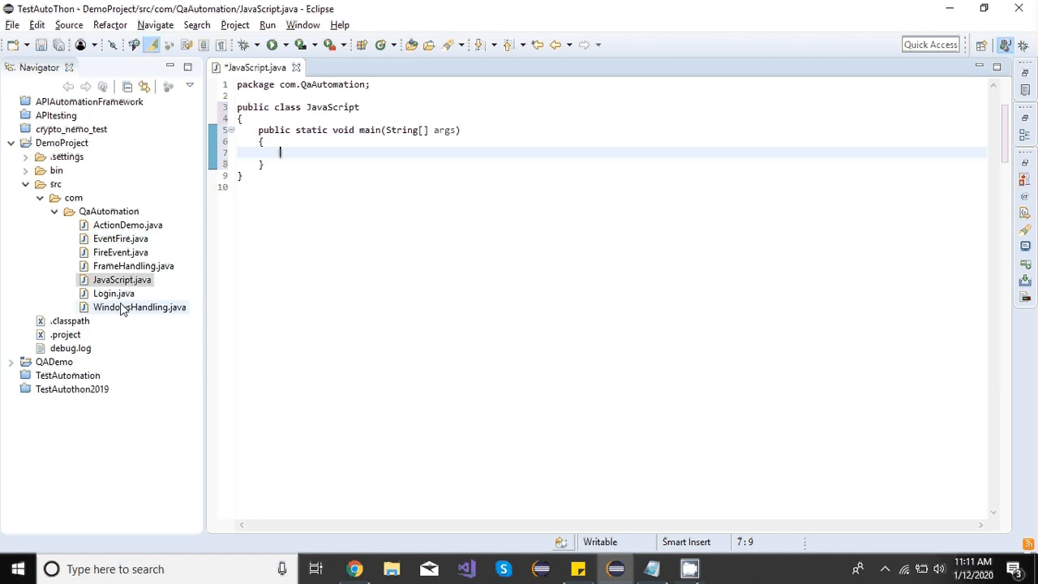
# Open EventFire.java and copy its ChromeDriver setup and Gmail page-load lines
pyautogui.doubleClick(140, 307)
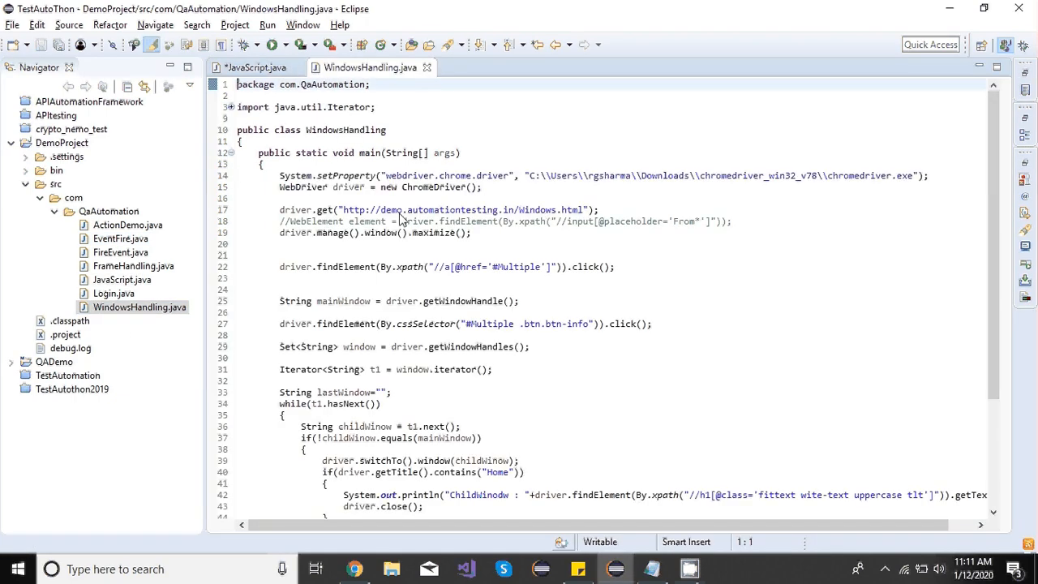
pyautogui.click(120, 253)
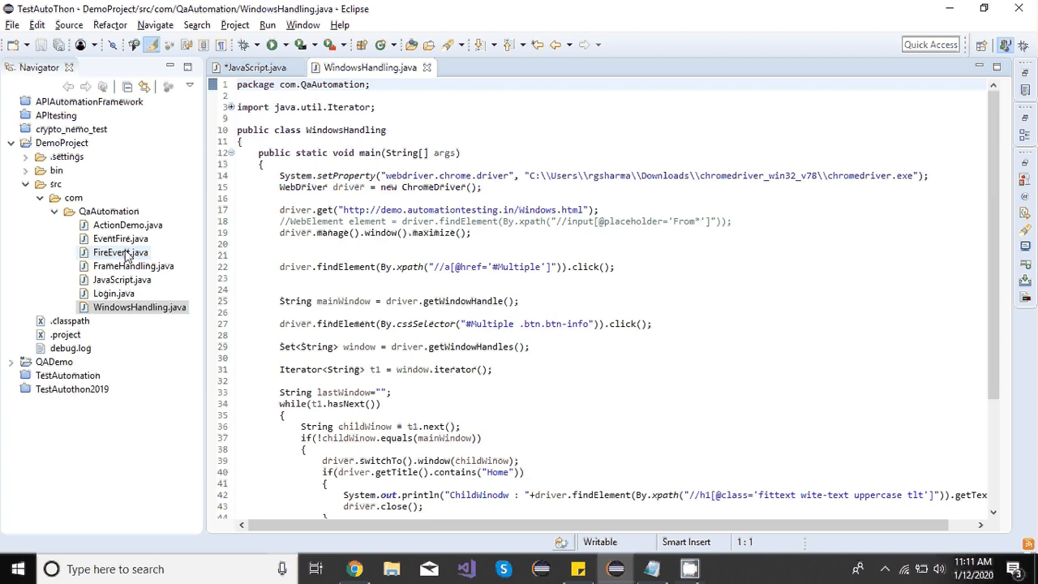
pyautogui.doubleClick(120, 239)
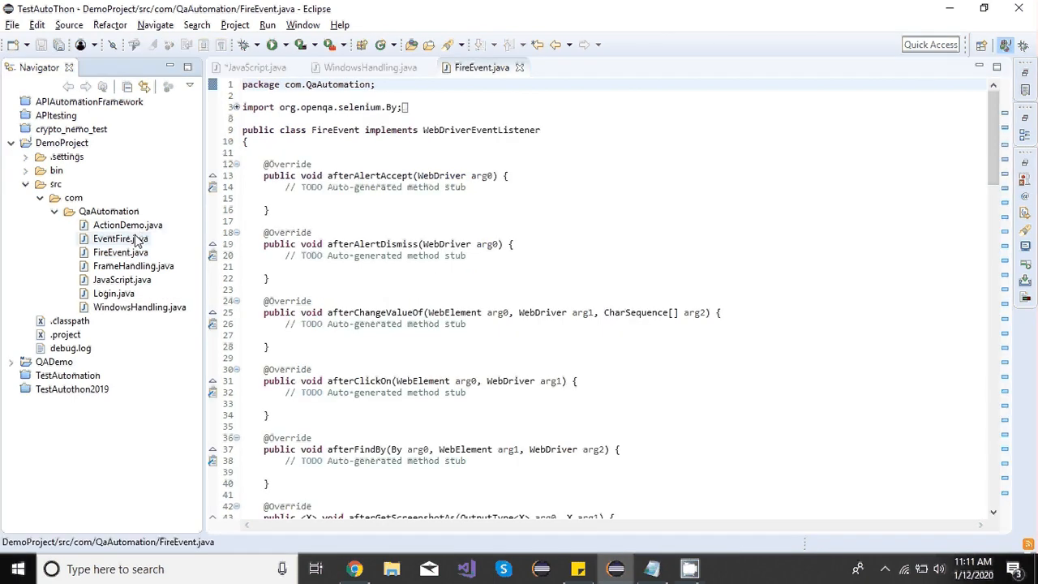
pyautogui.doubleClick(113, 239)
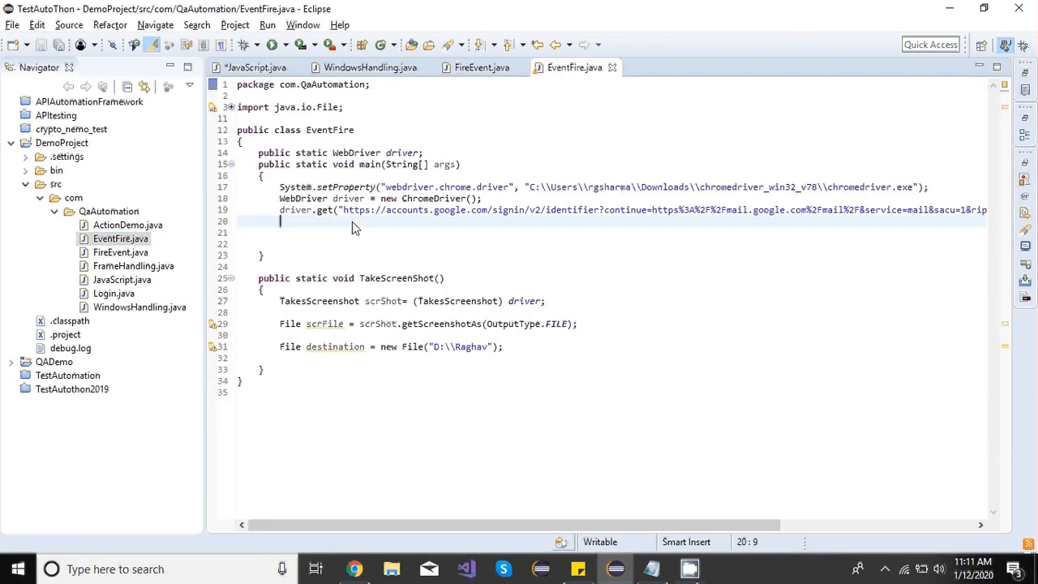
pyautogui.moveTo(279, 186); pyautogui.dragTo(279, 214)
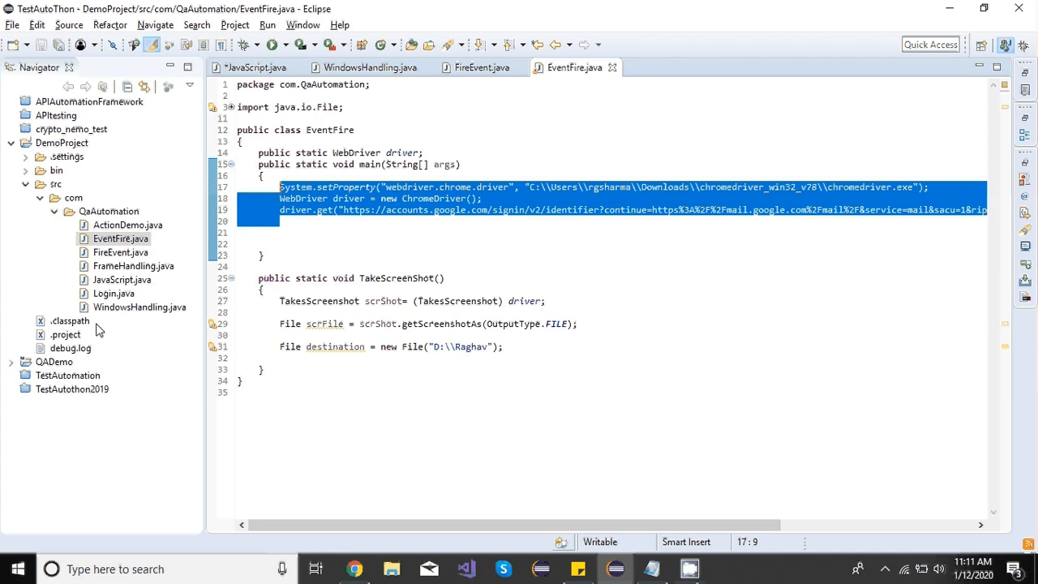
pyautogui.moveTo(409, 112)
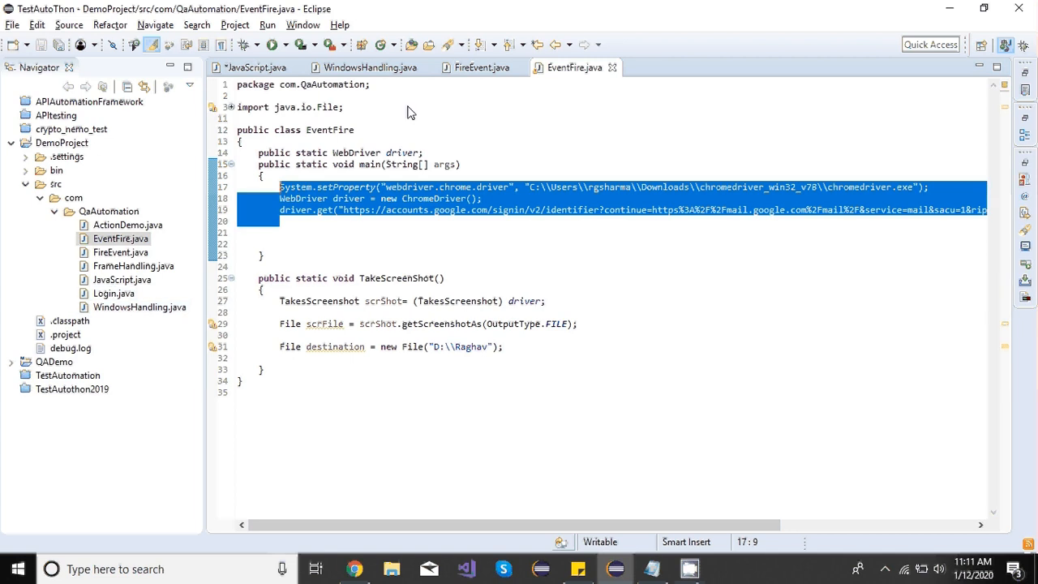
pyautogui.click(256, 69)
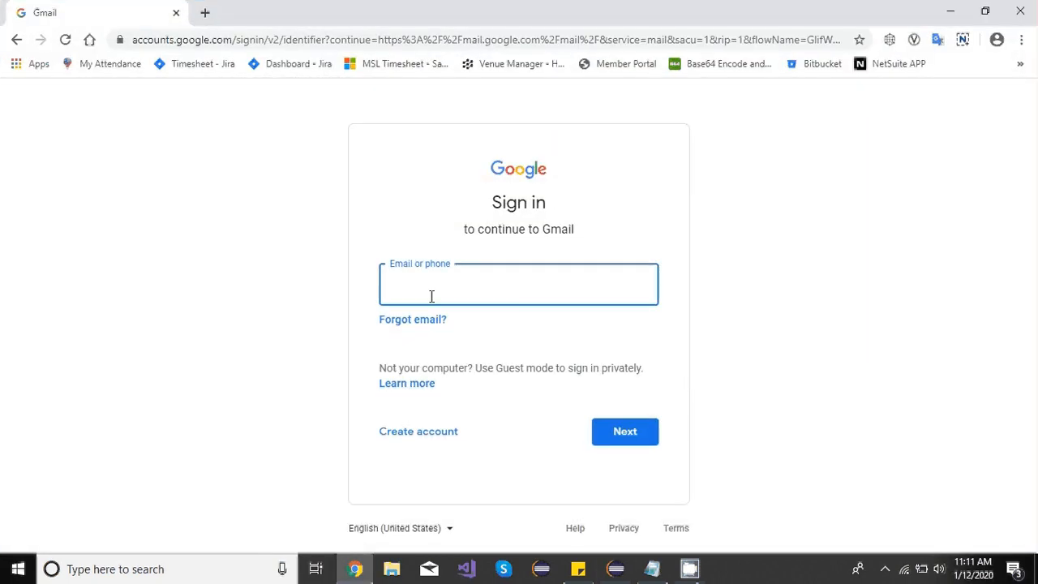
# Focus the Gmail 'Email or phone' field in Chrome, then return to Eclipse
pyautogui.click(519, 284)
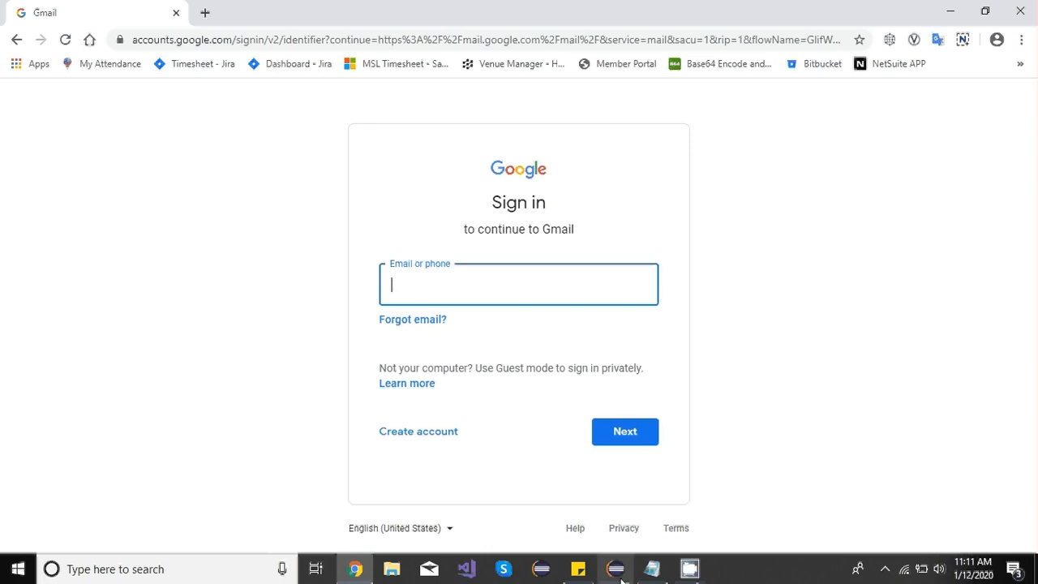
pyautogui.click(613, 568)
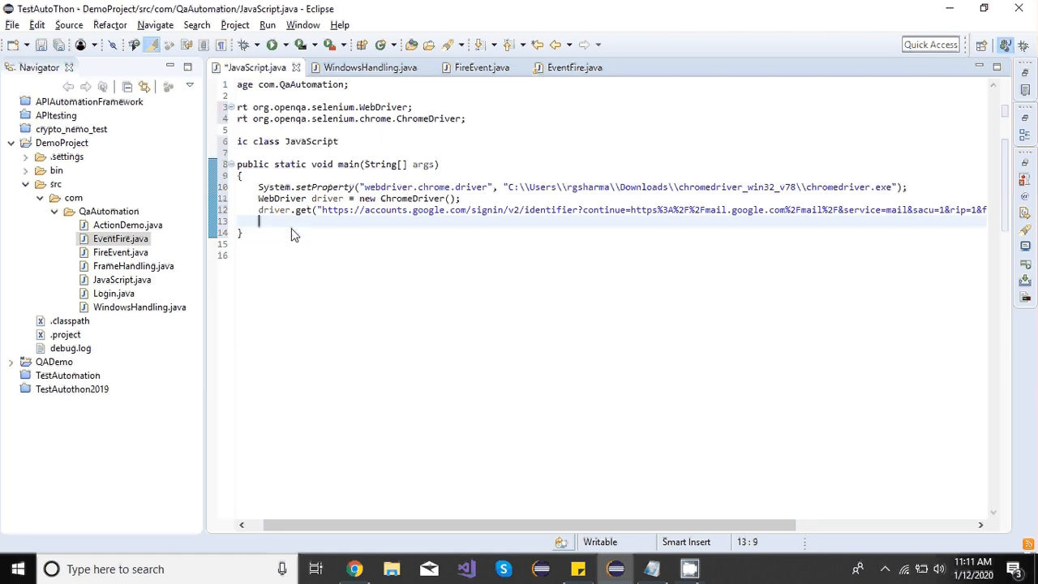
# Begin a driver.findElement(By.id(...)) statement below the driver.get line
pyautogui.write('driver')
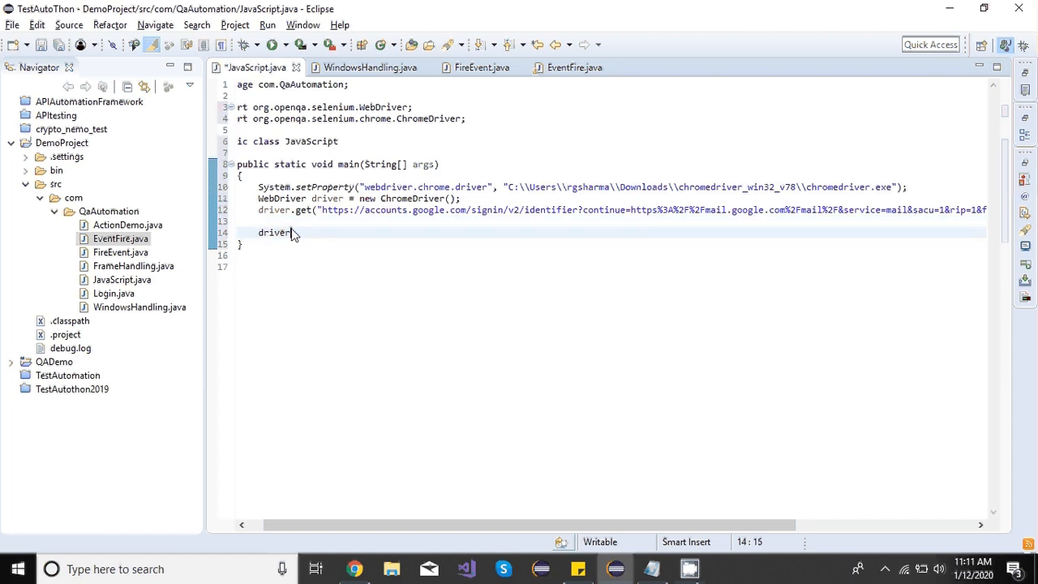
pyautogui.write('driver')
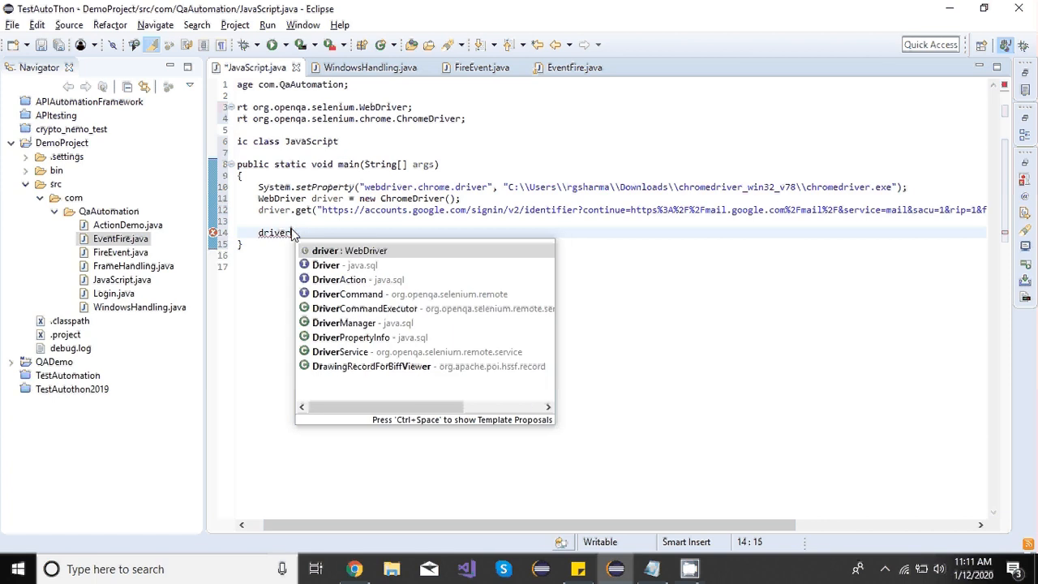
pyautogui.moveTo(867, 65)
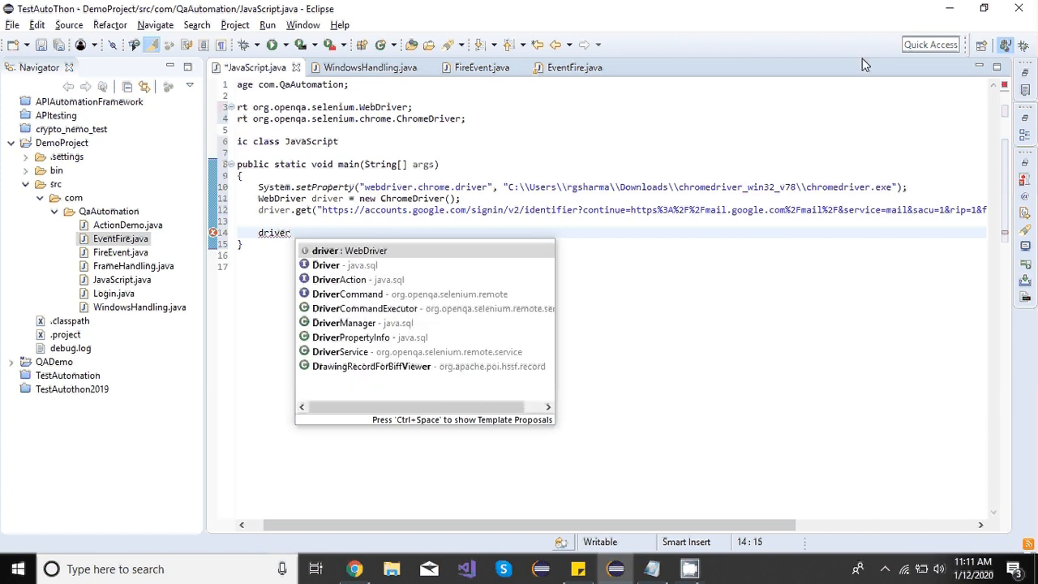
pyautogui.write('.findElement(arg0')
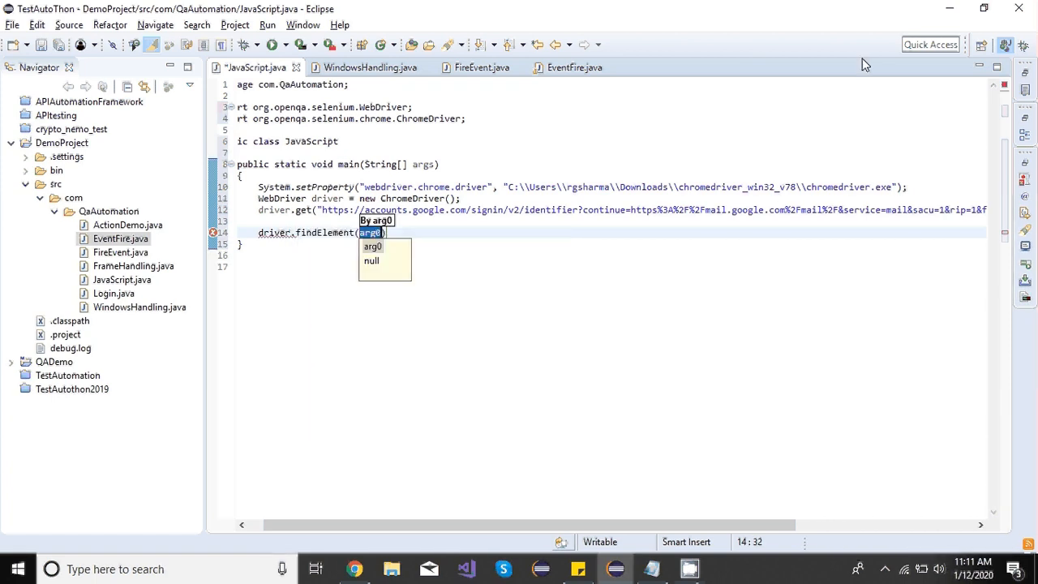
pyautogui.write('By.id(id')
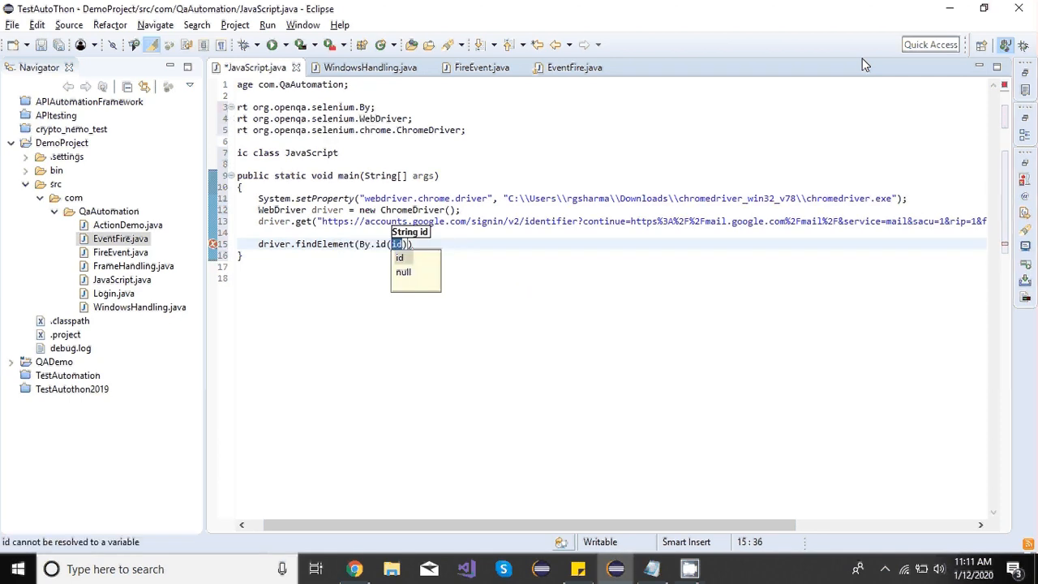
# Inspect the Gmail email field's HTML in Chrome's developer tools
pyautogui.click(353, 568)
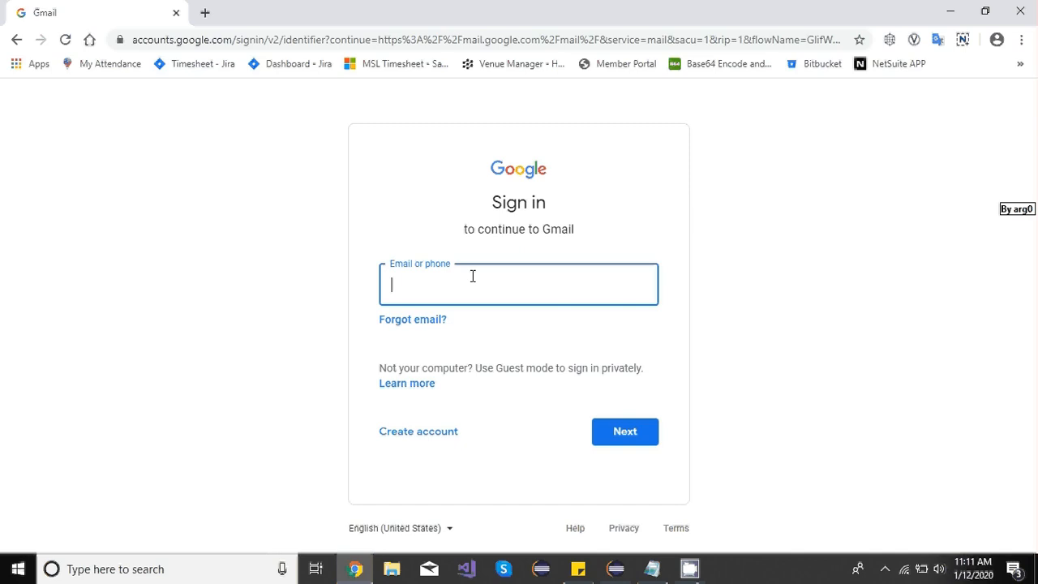
pyautogui.rightClick(474, 284)
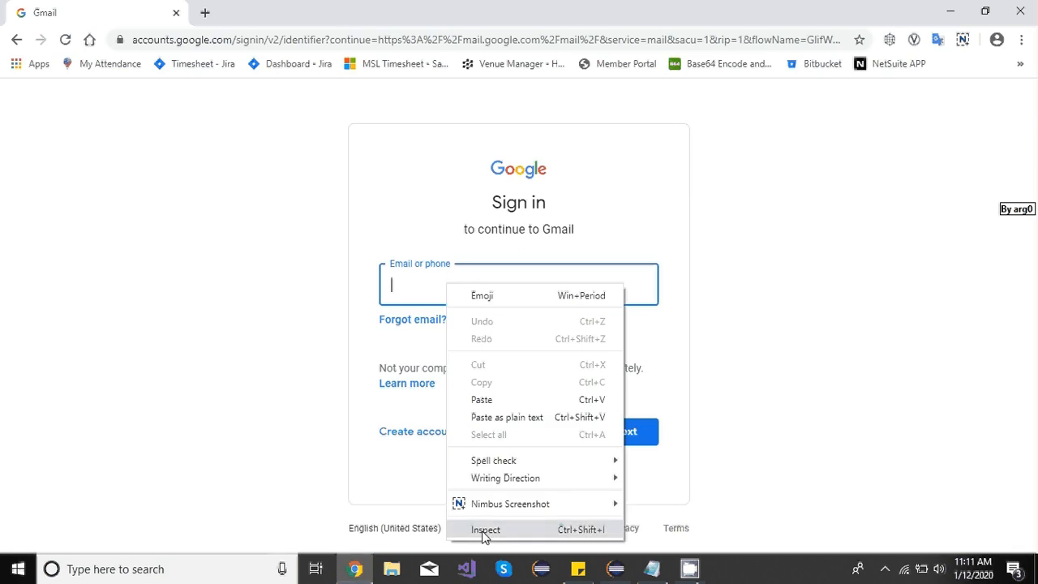
pyautogui.click(487, 529)
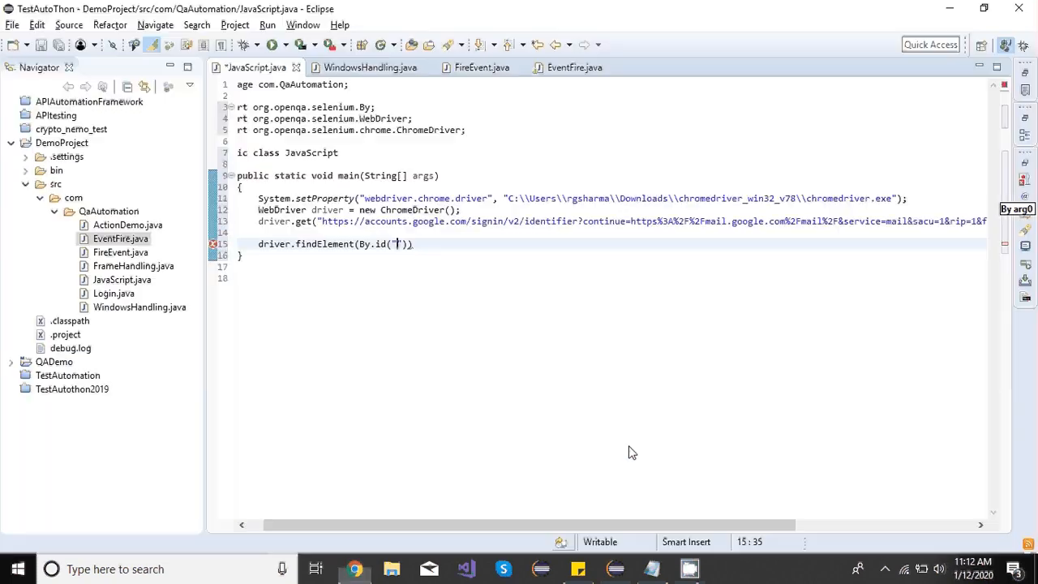
# Complete the line as By.id("identifierId").sendKeys("raghavSharma")
pyautogui.write('identifierId')
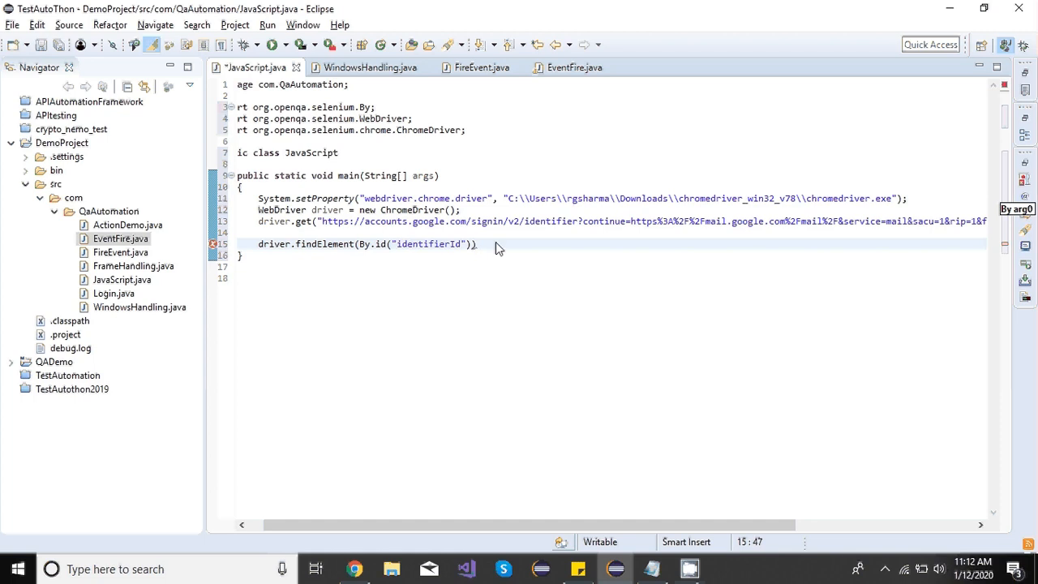
pyautogui.write('.sendKeys("");')
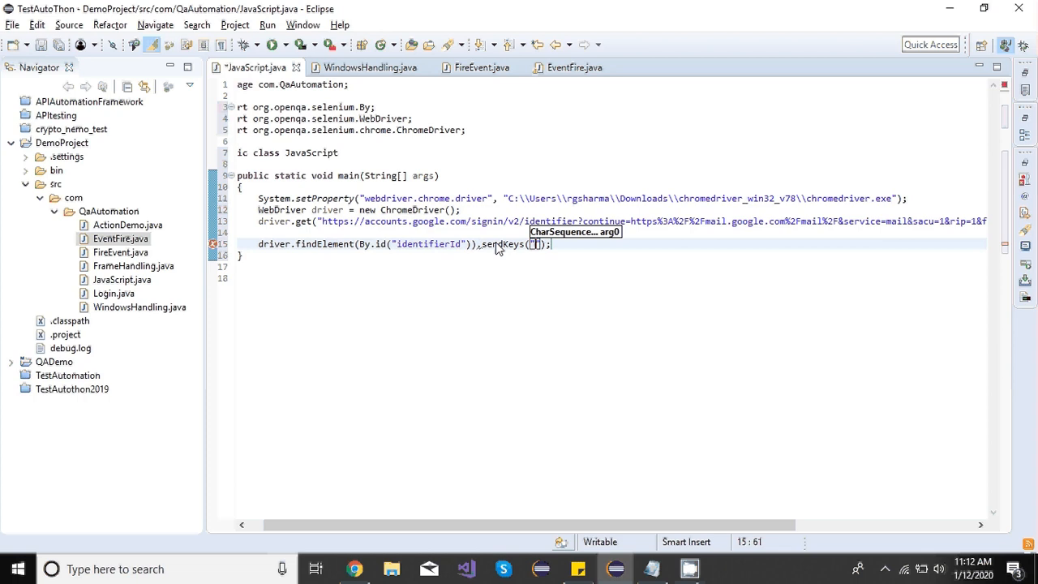
pyautogui.write('raghav')
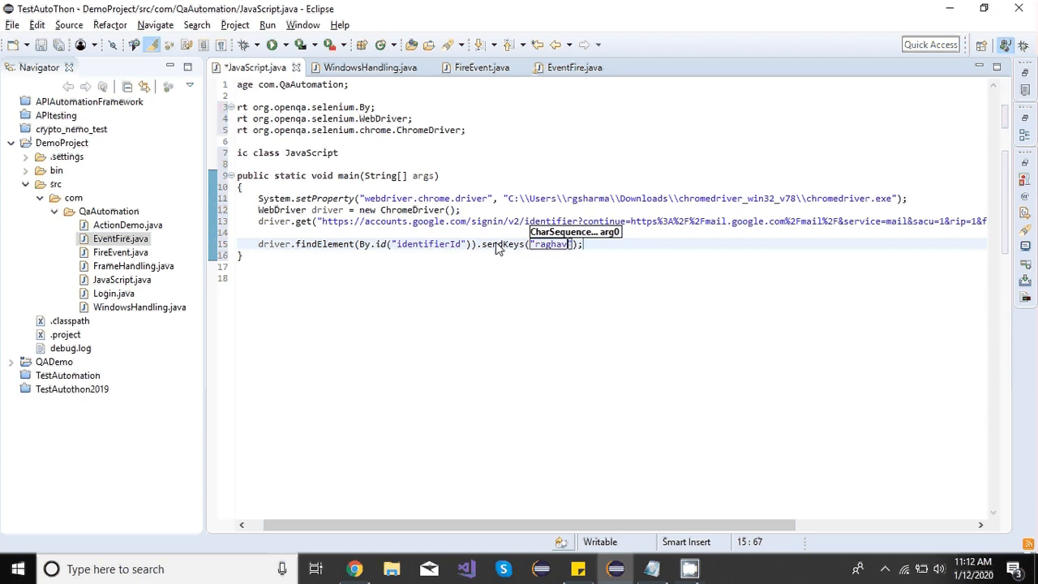
pyautogui.write('Sharma')
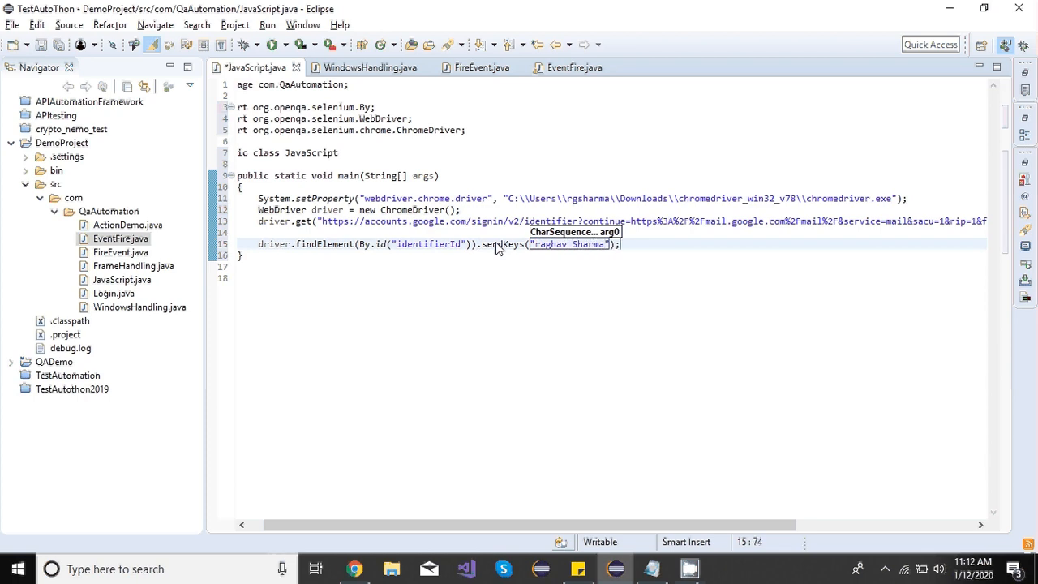
# Run the class as a Java Application so Chrome fills the Gmail email field
pyautogui.rightClick(499, 249)
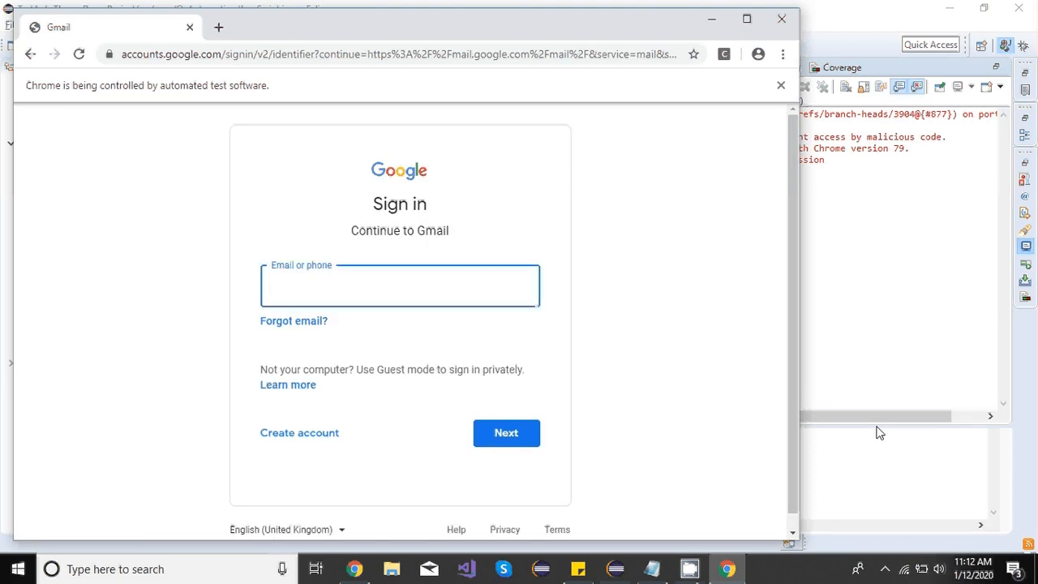
pyautogui.write('raghav Sharma')
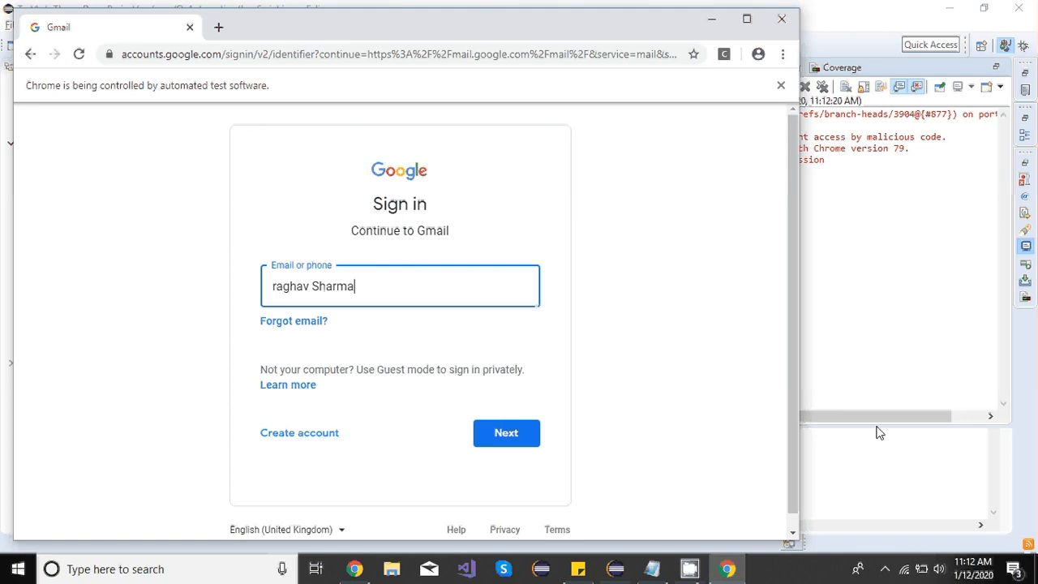
pyautogui.moveTo(795, 38)
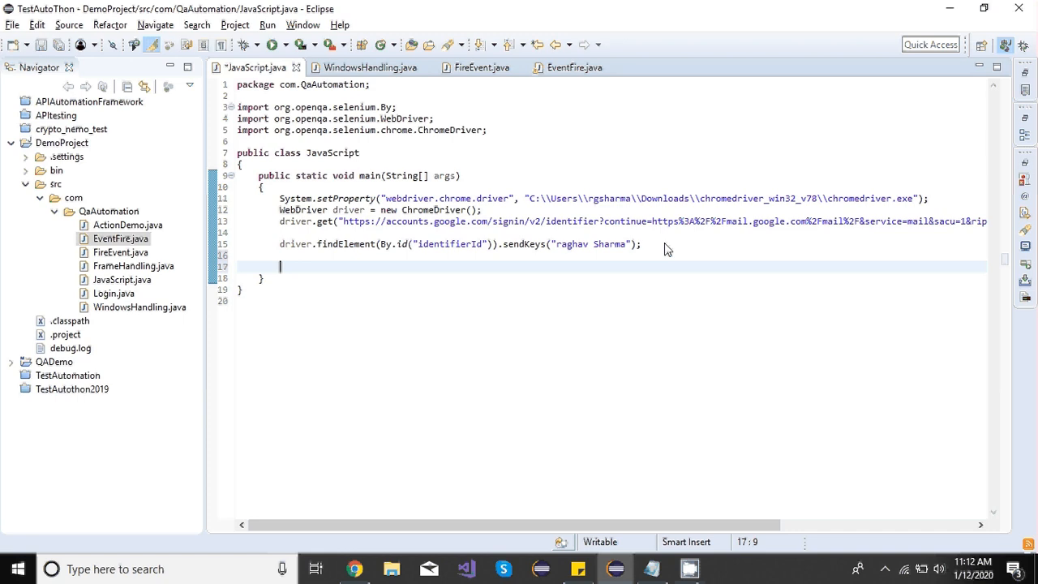
# Declare JavascriptExecutor js with driver cast to JavascriptExecutor via the quick fix
pyautogui.write('JavascriptExecutor')
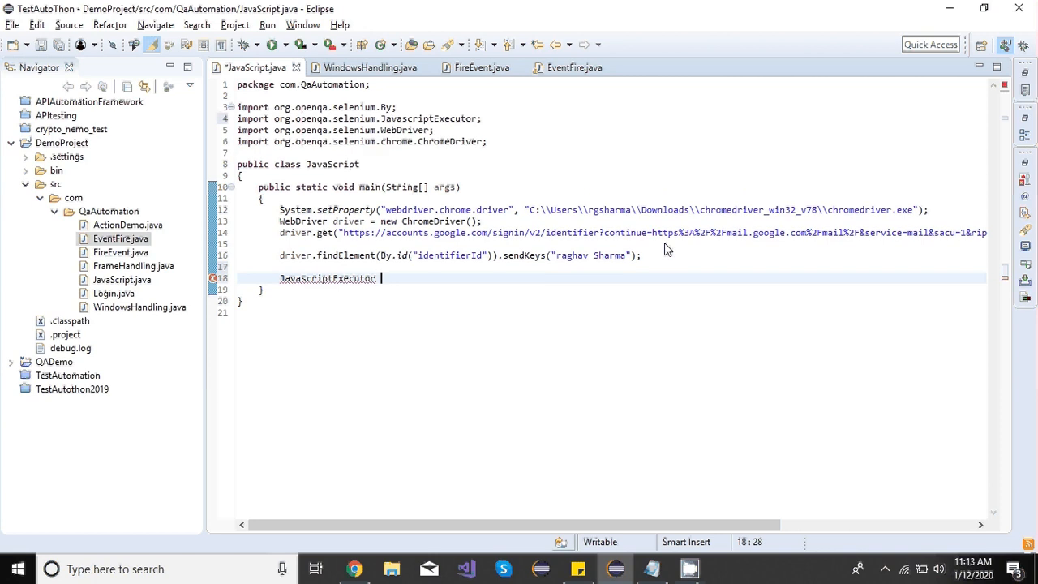
pyautogui.write('js')
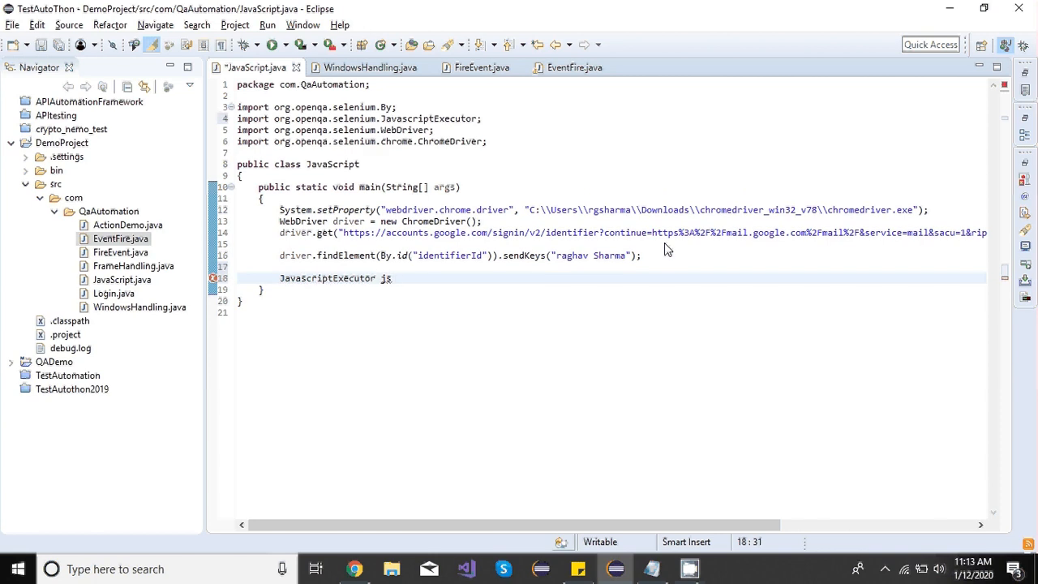
pyautogui.write('=')
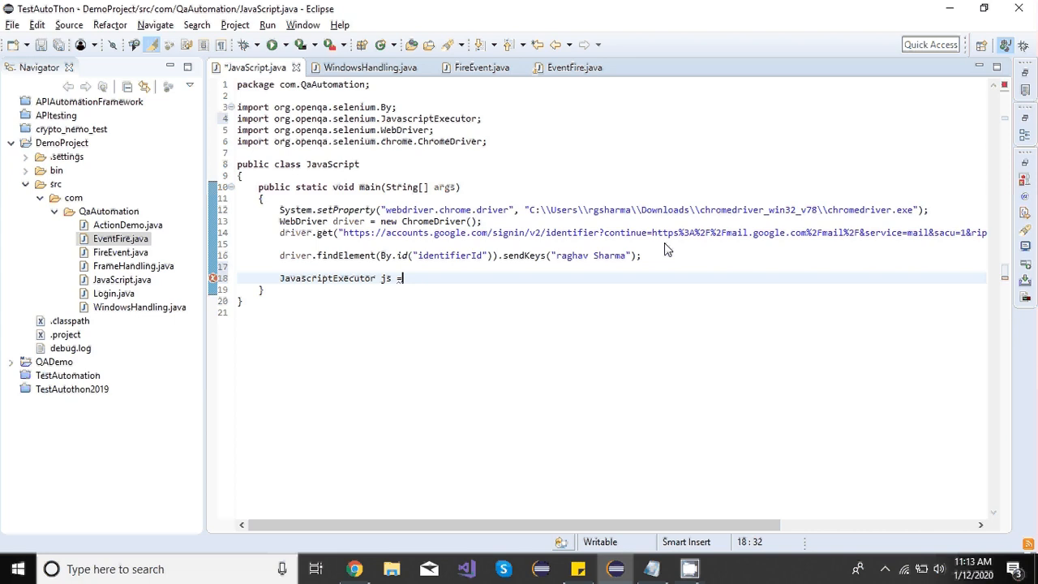
pyautogui.moveTo(545, 450)
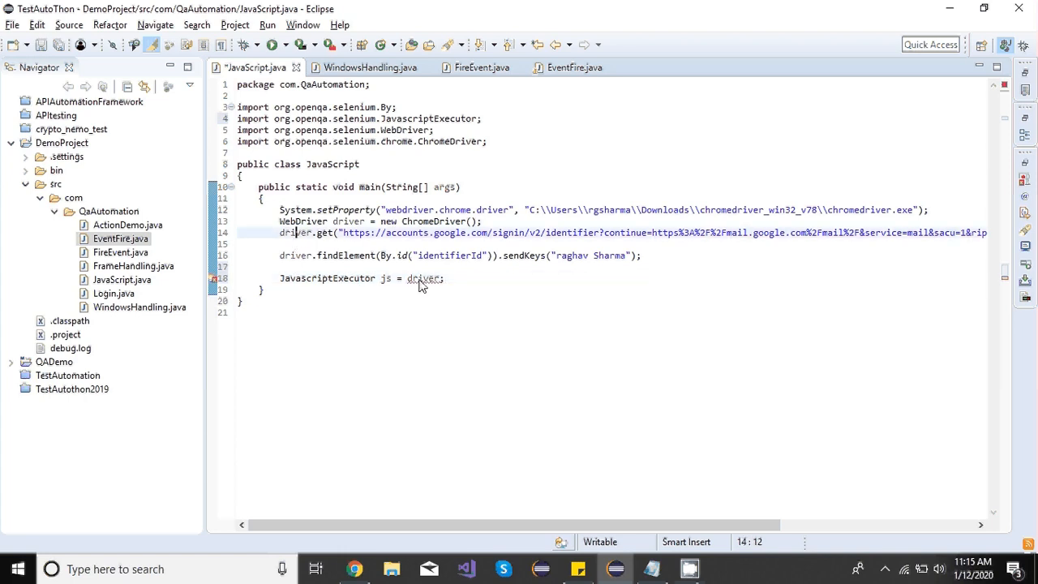
pyautogui.click(424, 279)
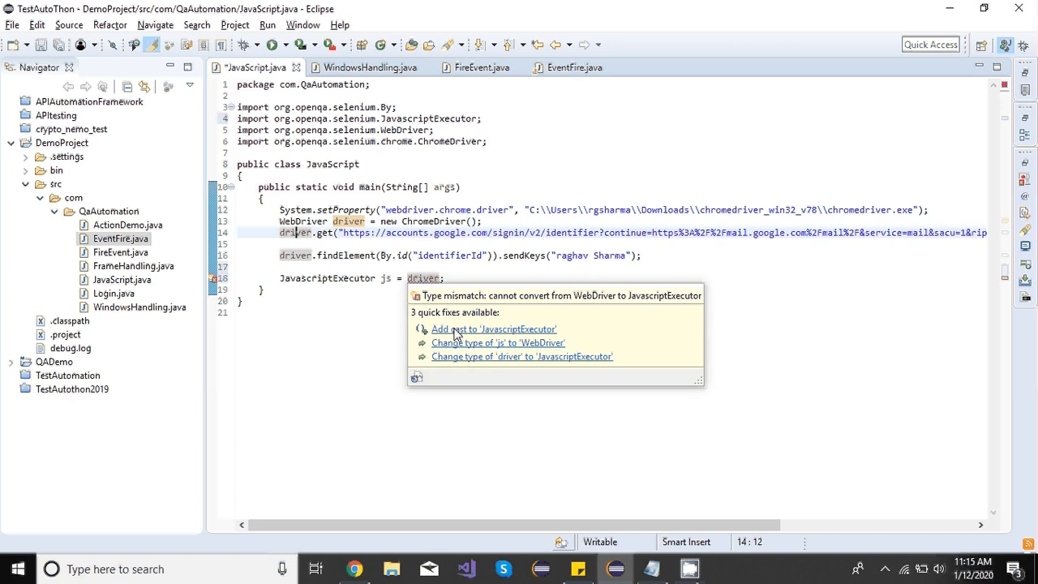
pyautogui.click(493, 328)
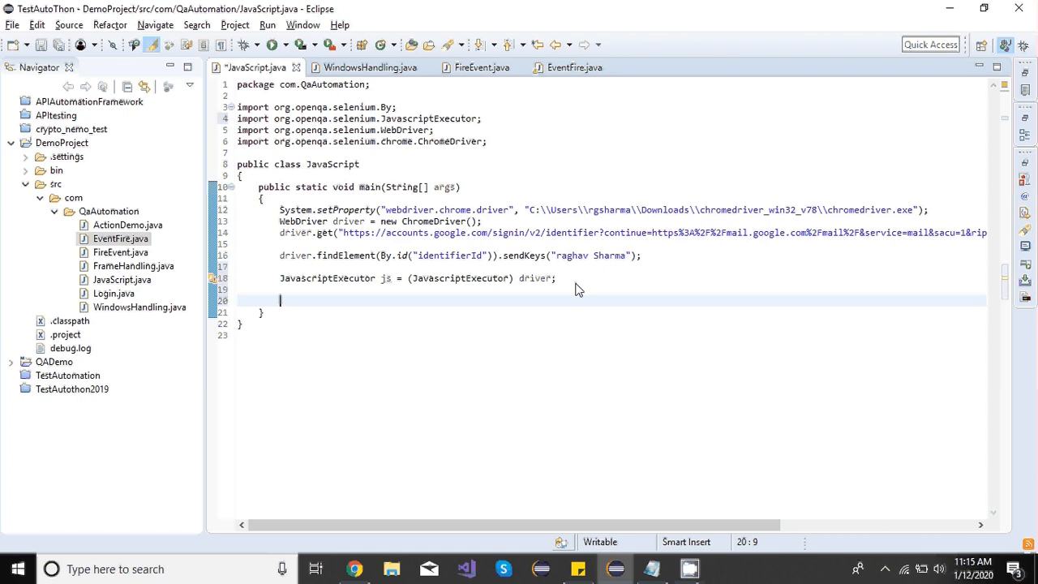
# Write js.executeScript("document.getElementById('identifierId')..
pyautogui.write('js.')
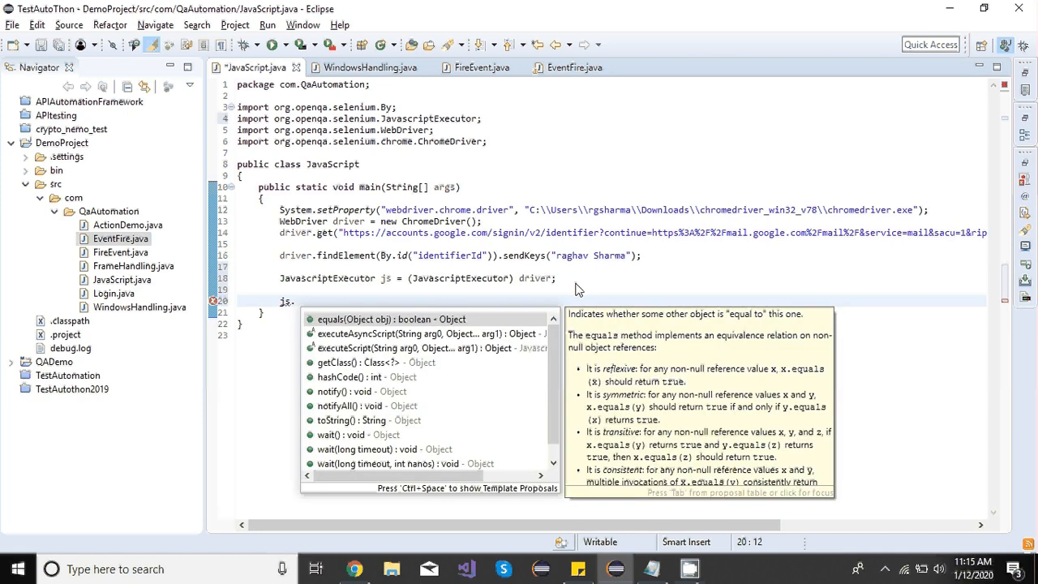
pyautogui.write('executeScript(')
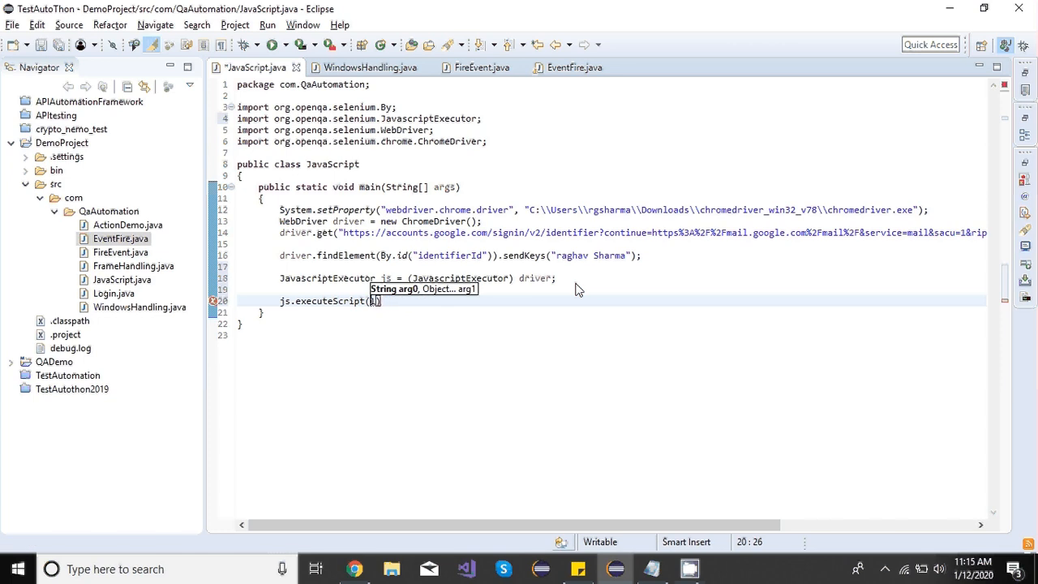
pyautogui.write('"')
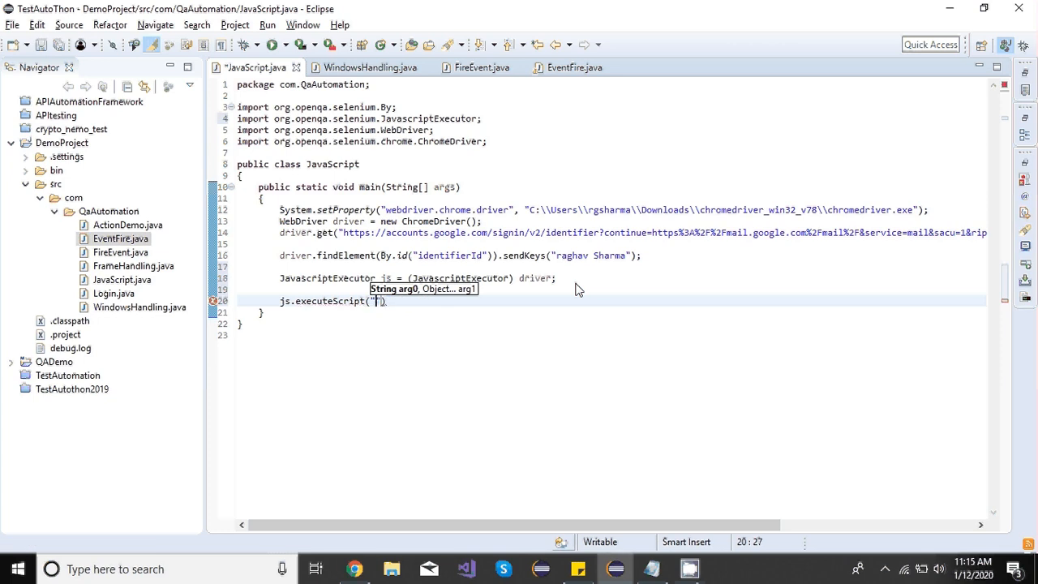
pyautogui.write('docume')
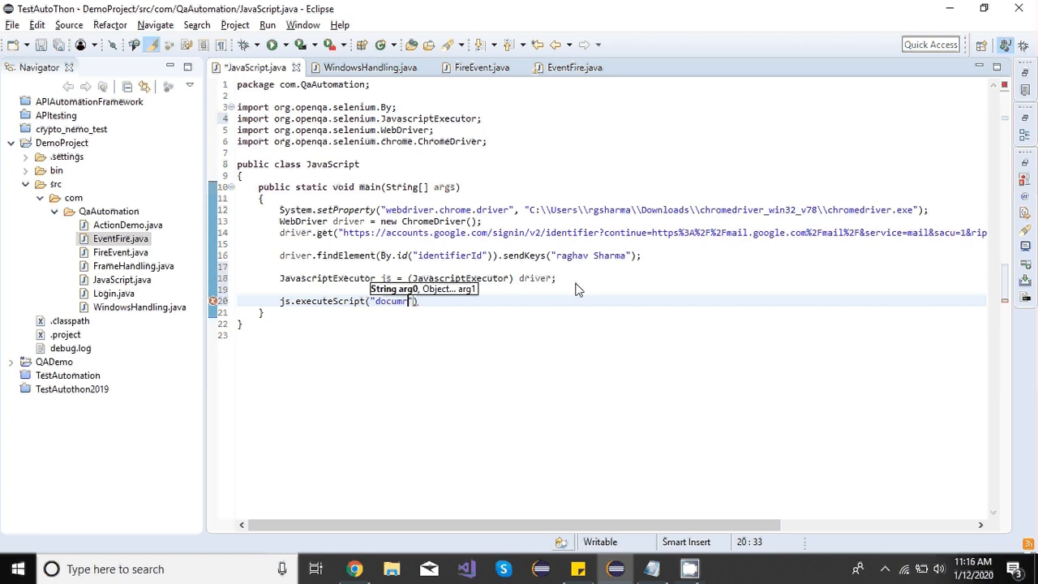
pyautogui.press('BackSpace')
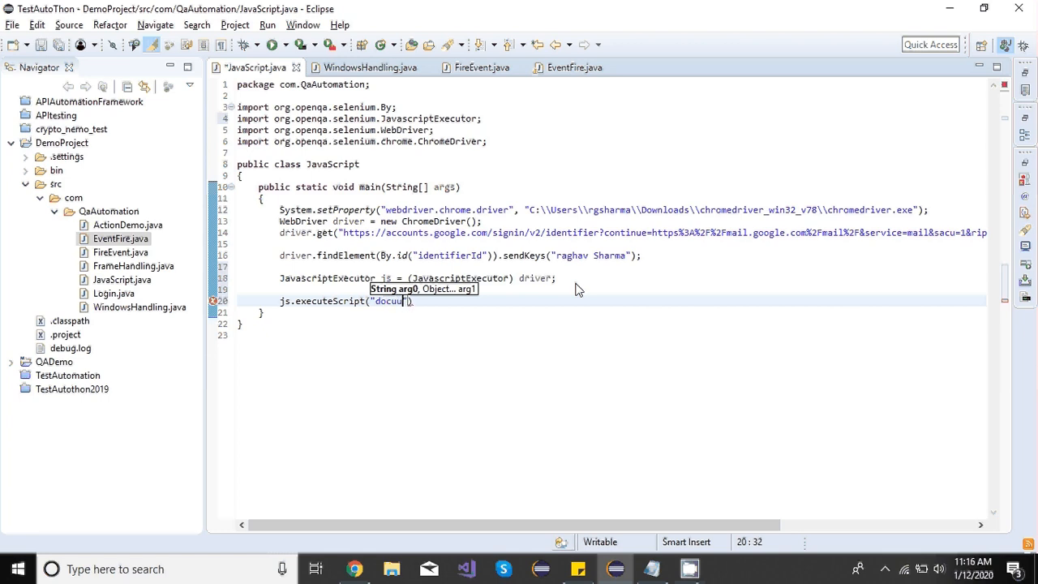
pyautogui.write('ment')
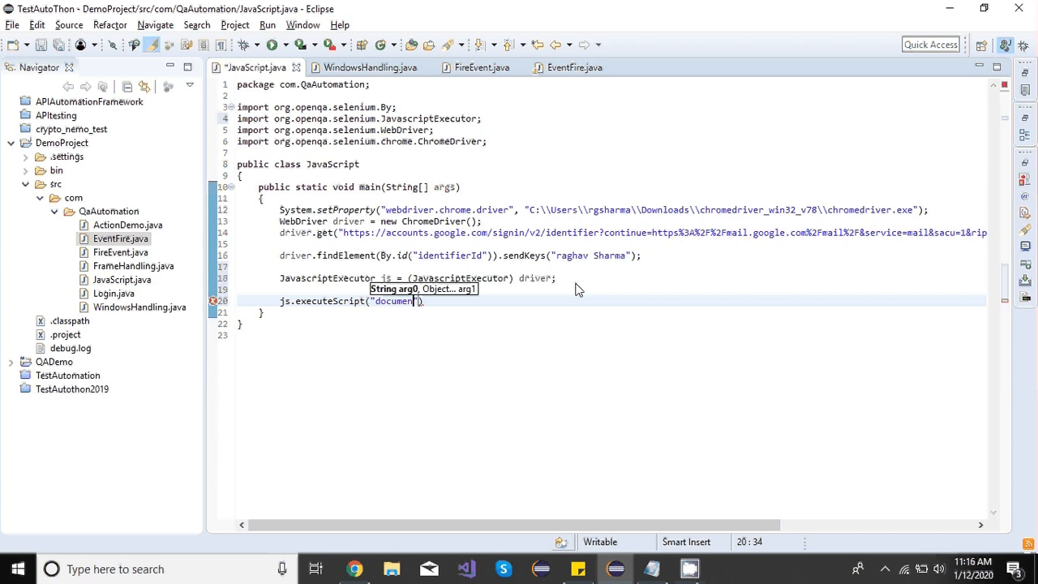
pyautogui.write('.')
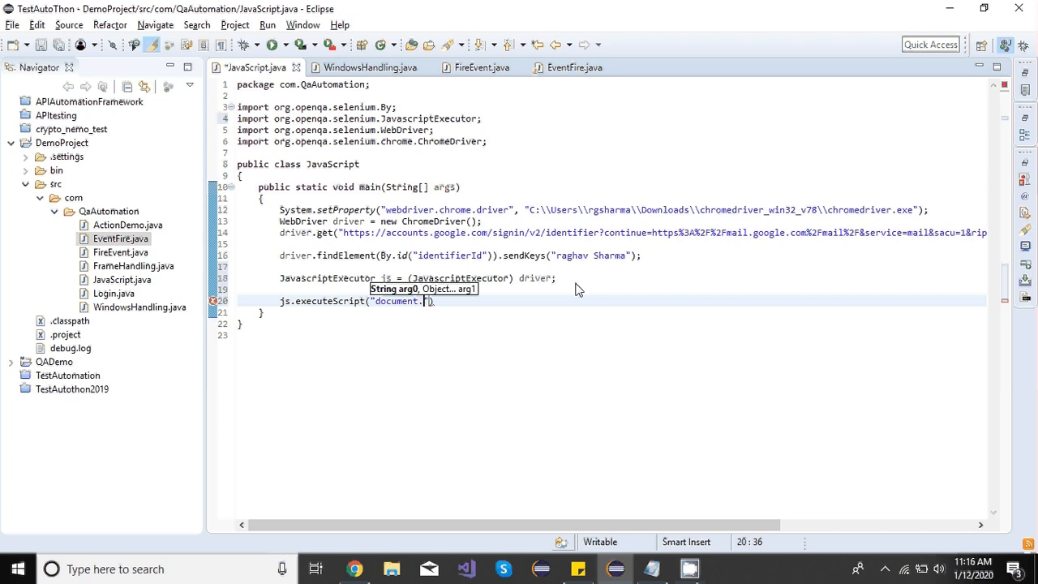
pyautogui.write('g')
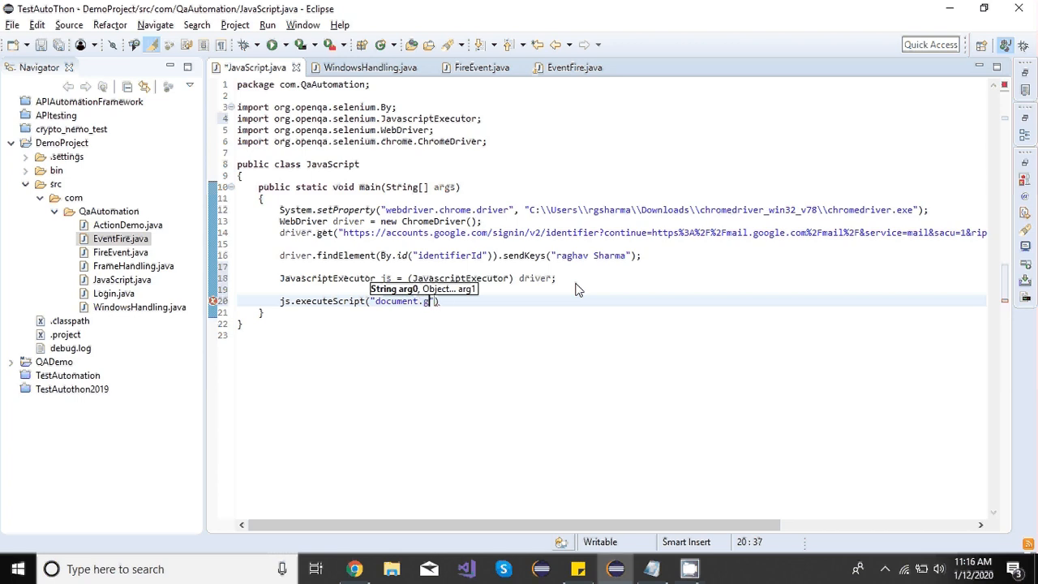
pyautogui.write('etElement')
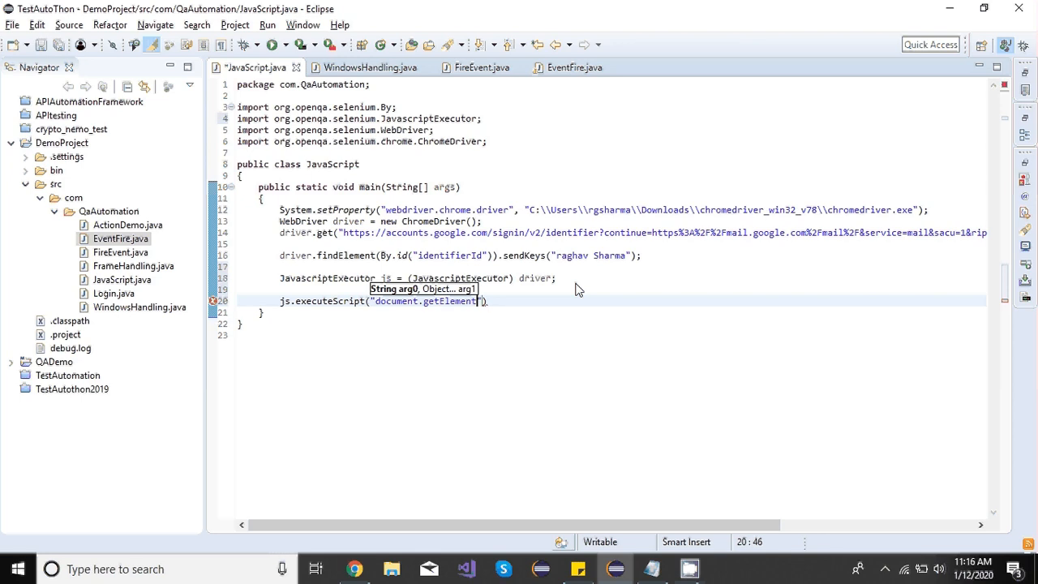
pyautogui.write('ById(')
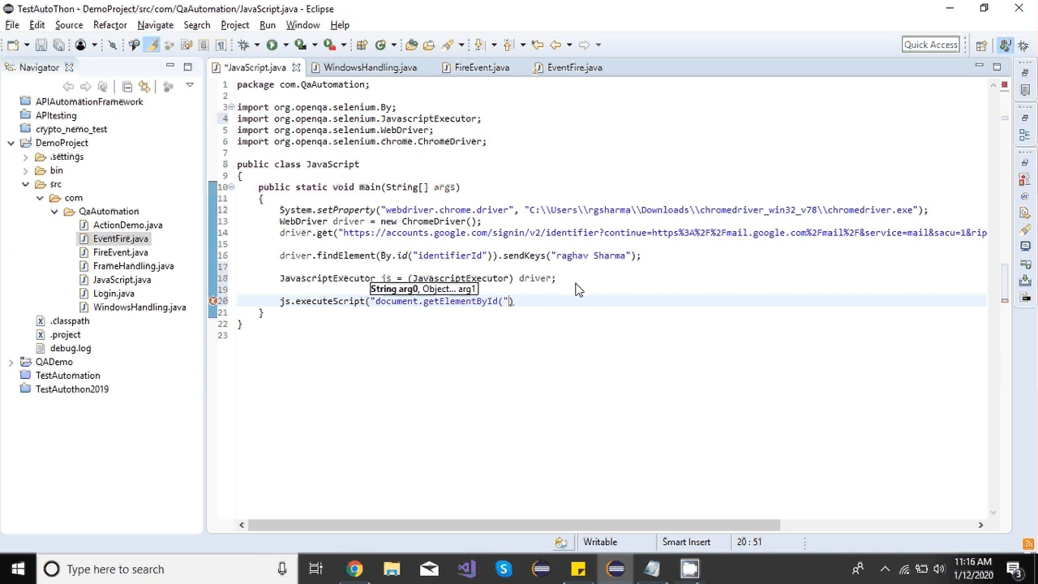
pyautogui.write("'')")
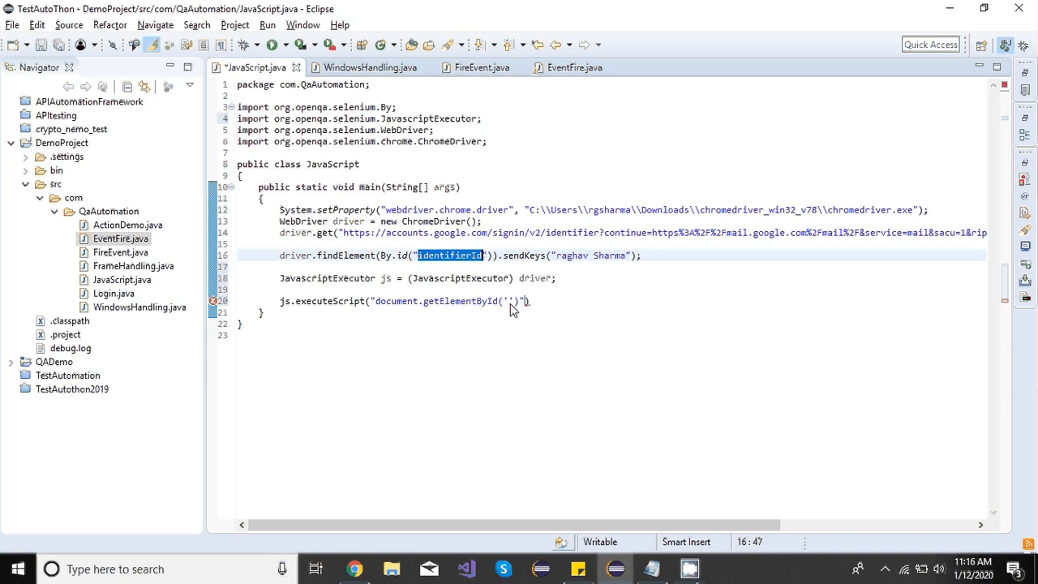
pyautogui.write('identifierId')
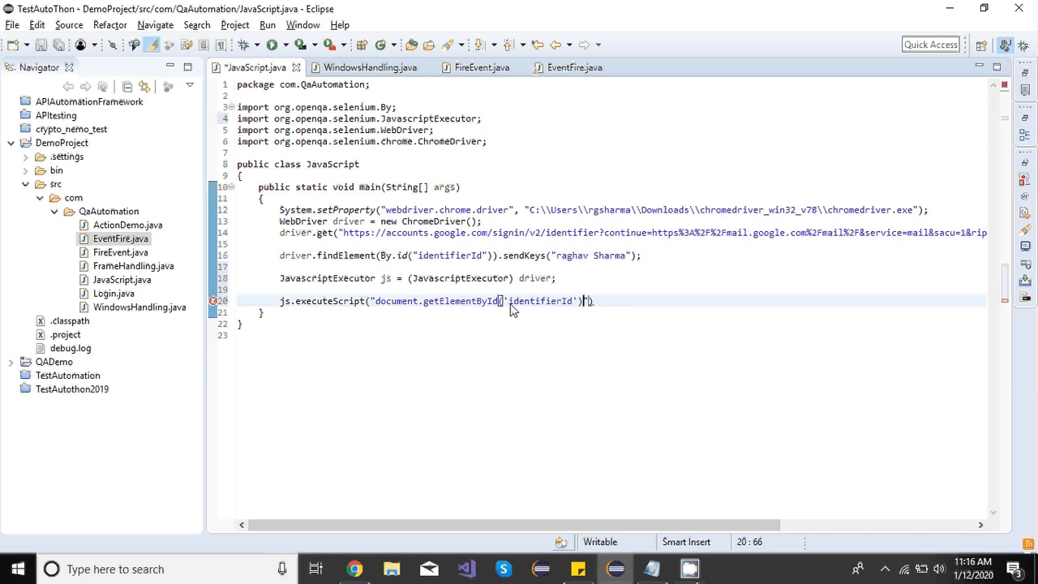
pyautogui.write('.')
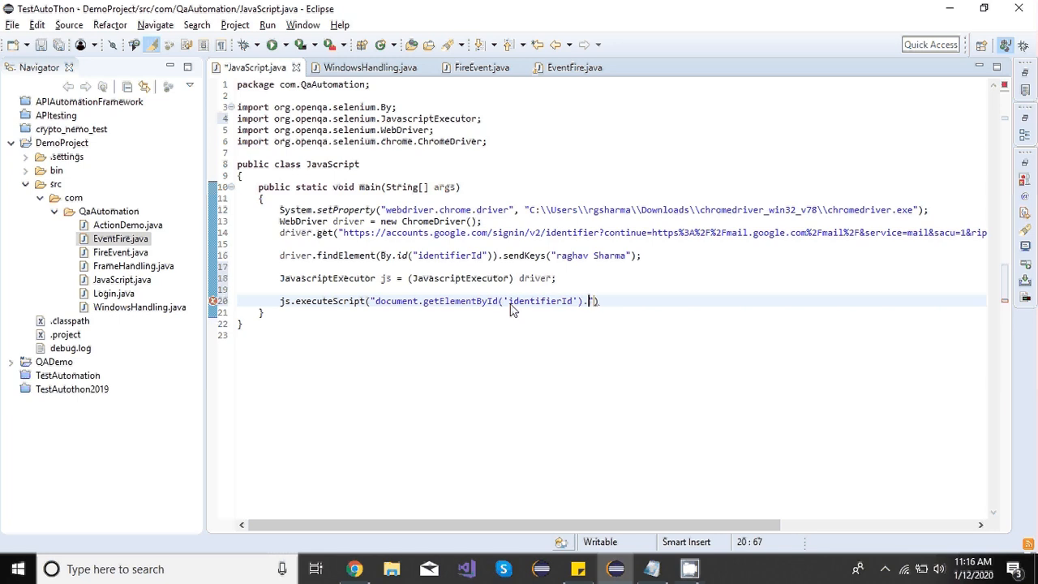
pyautogui.write('valu')
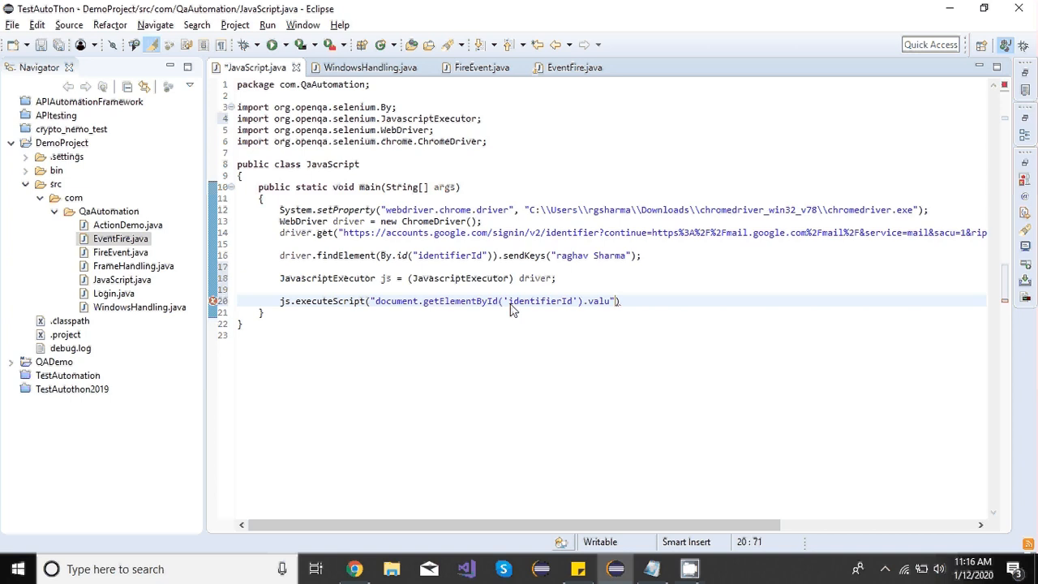
pyautogui.write('e')
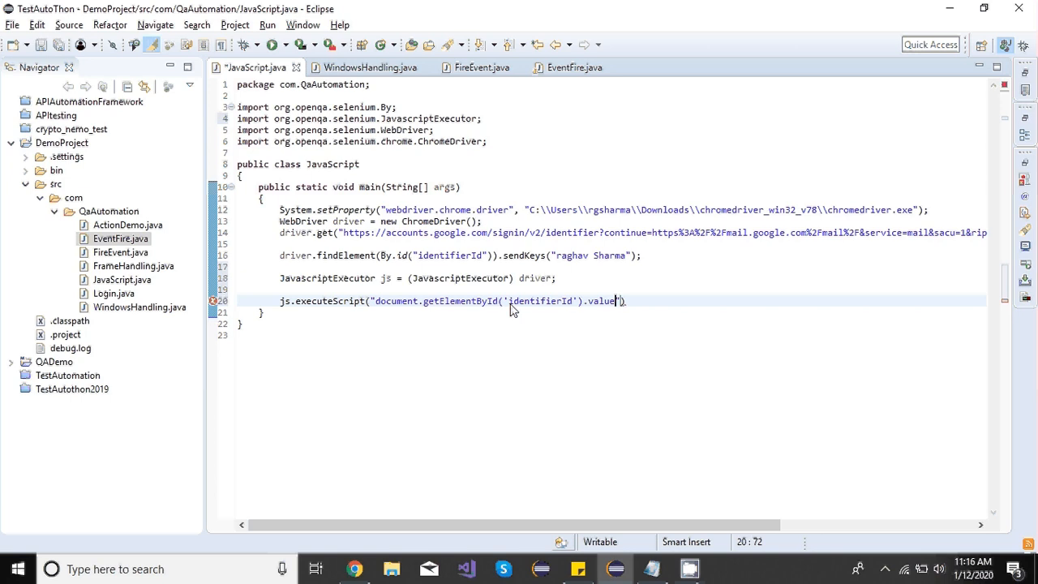
pyautogui.write("='")
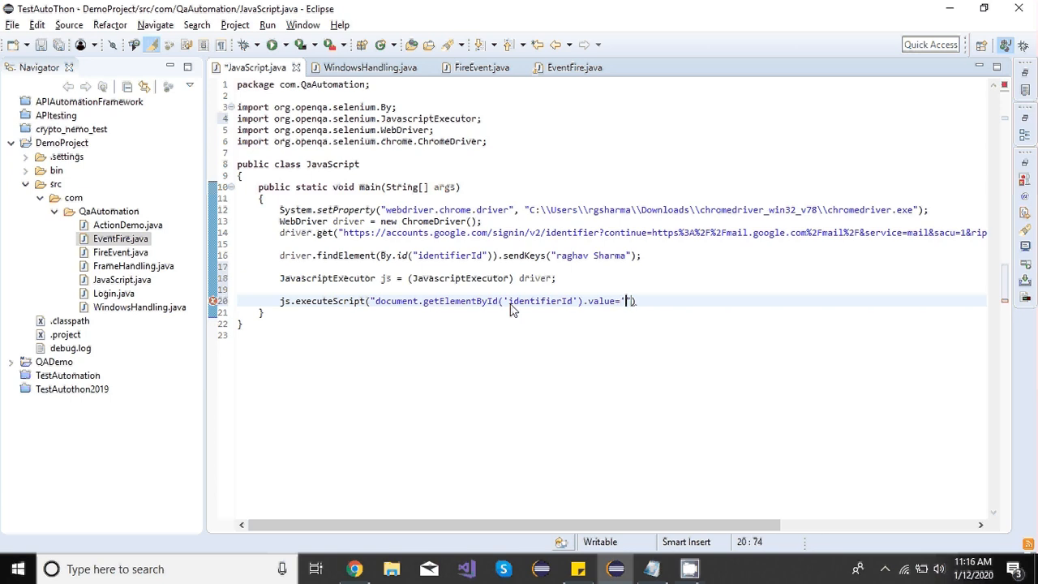
pyautogui.write('r')
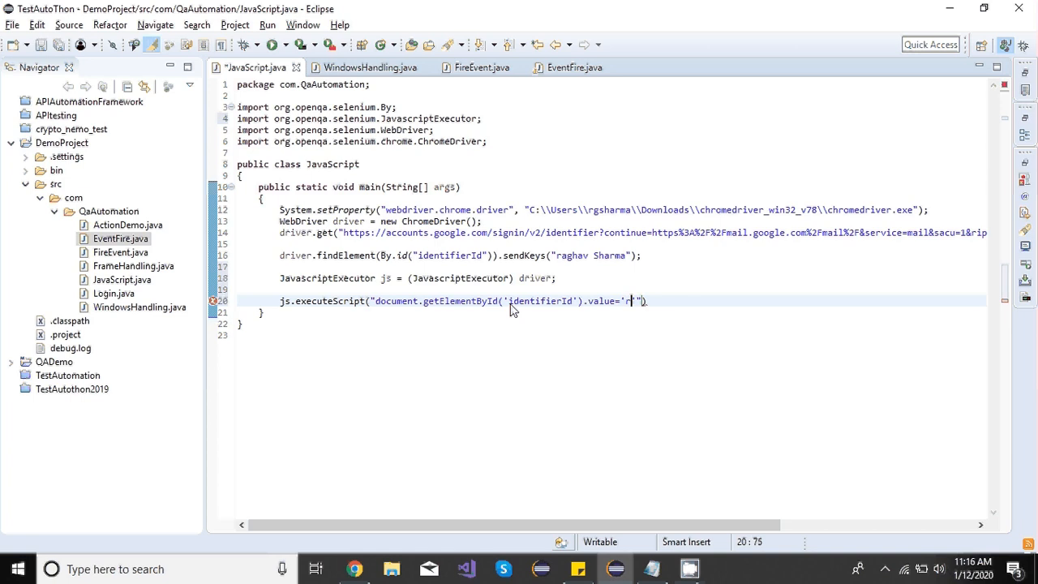
pyautogui.write('Raghav Sa')
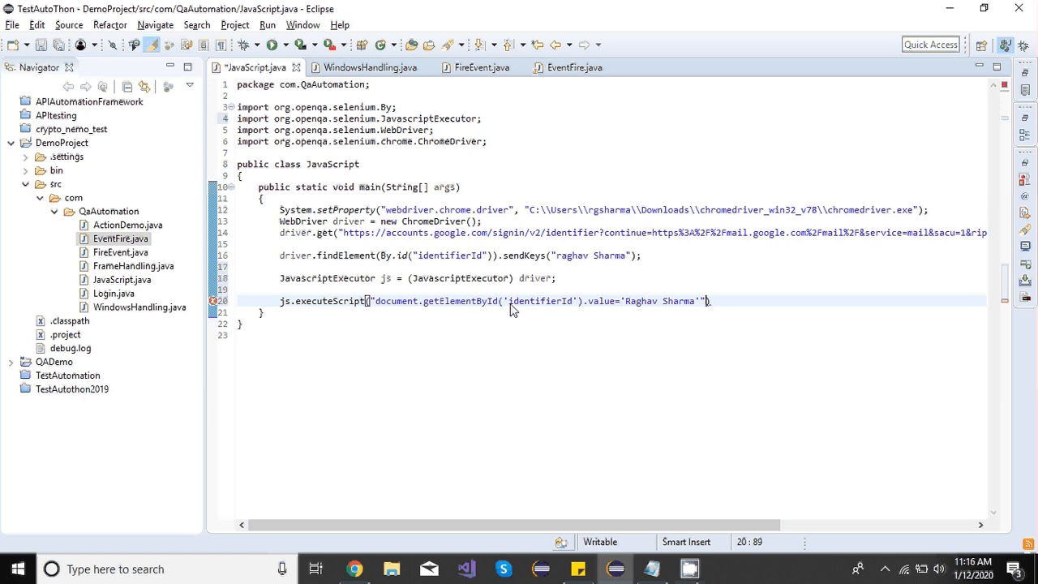
pyautogui.write(';')
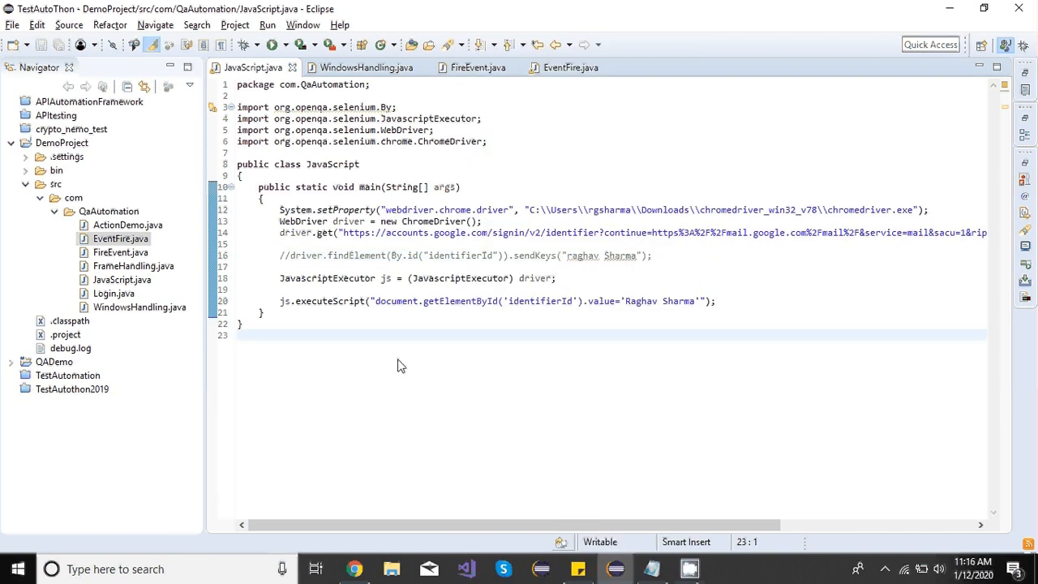
# Run the revised class as a Java Application, opening Gmail sign-in in Chrome
pyautogui.rightClick(398, 365)
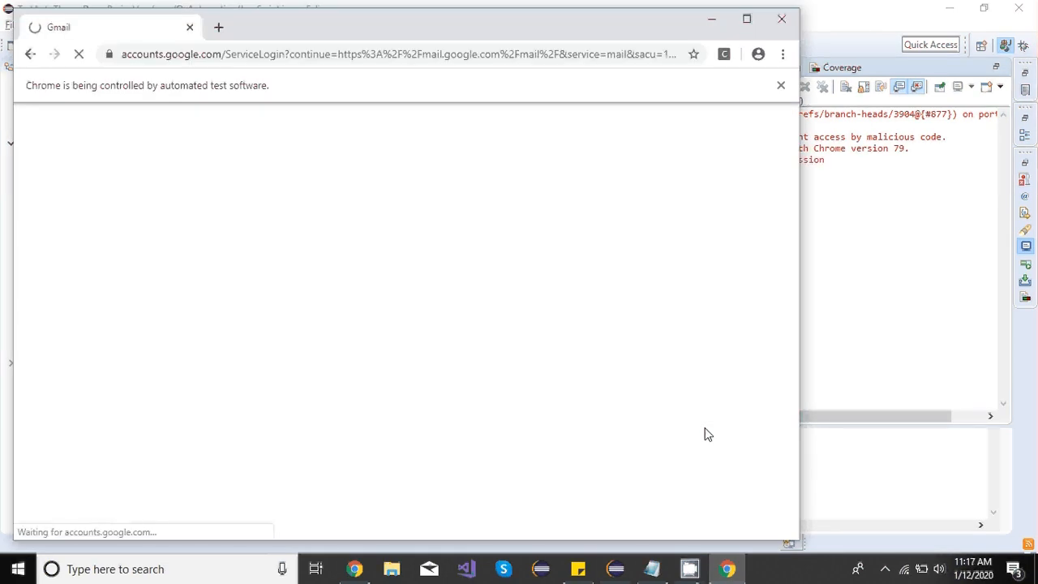
pyautogui.write('Raghav Sharma\'");')
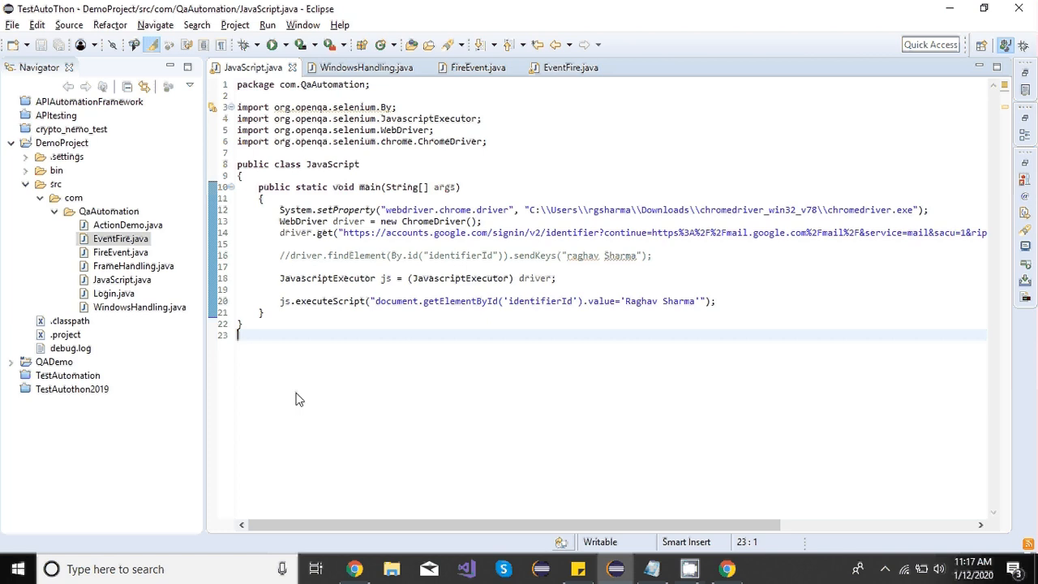
pyautogui.moveTo(461, 312)
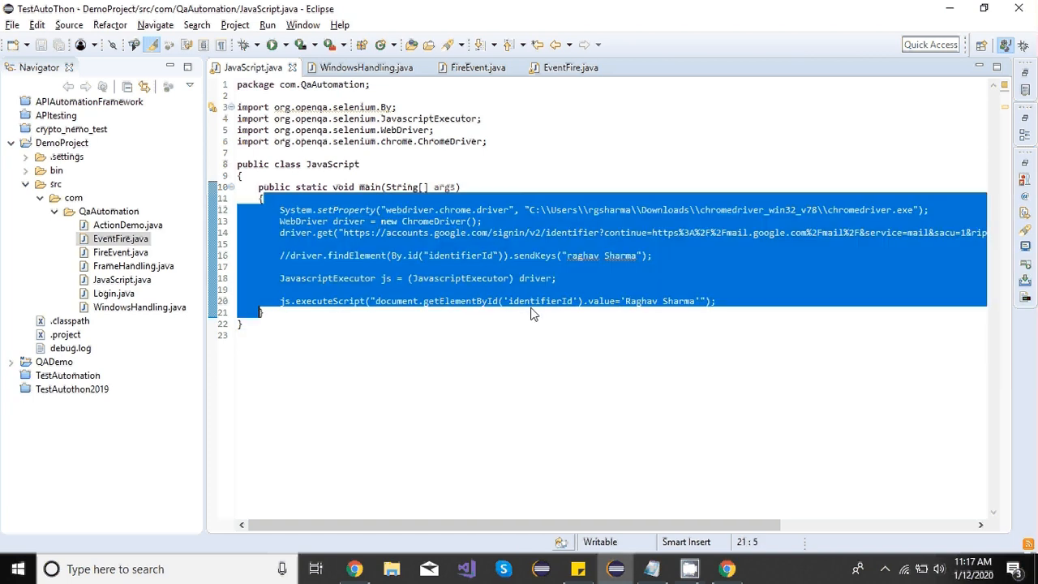
pyautogui.doubleClick(642, 300)
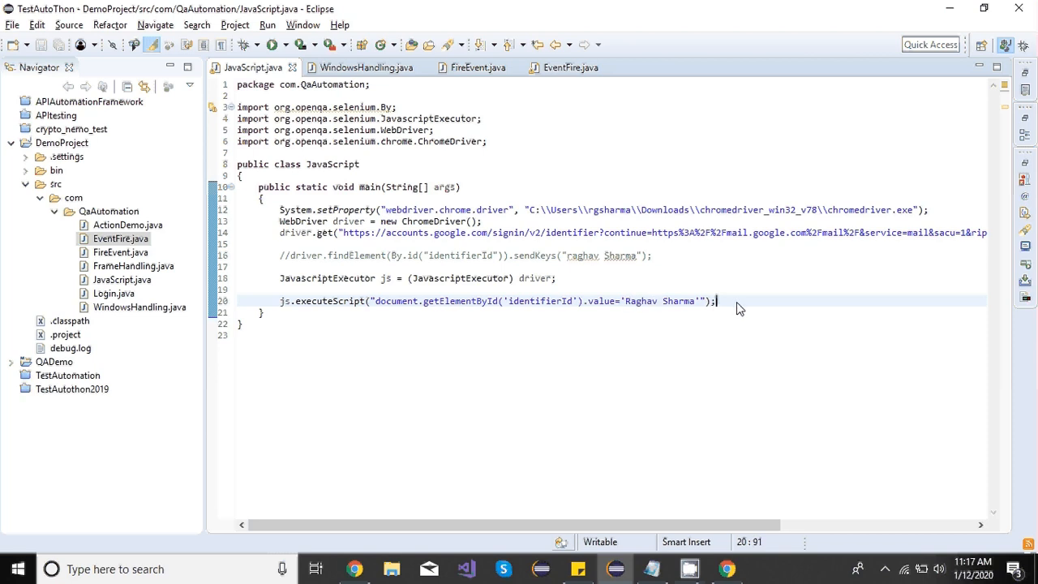
# Add a second js.executeScript line with "argument[0].click();" as the script
pyautogui.write('js.e')
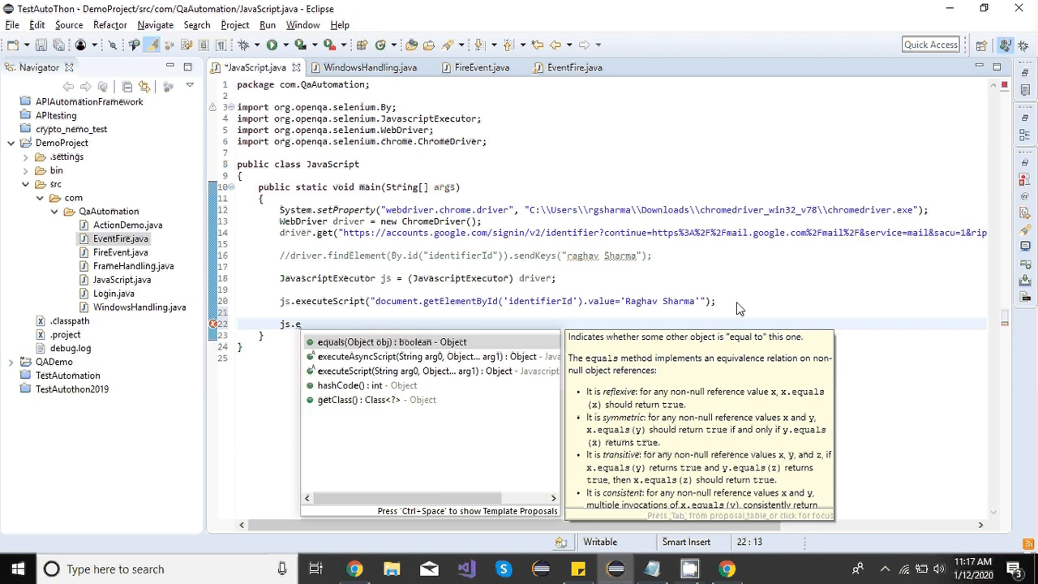
pyautogui.write('xecuteScript(arg0')
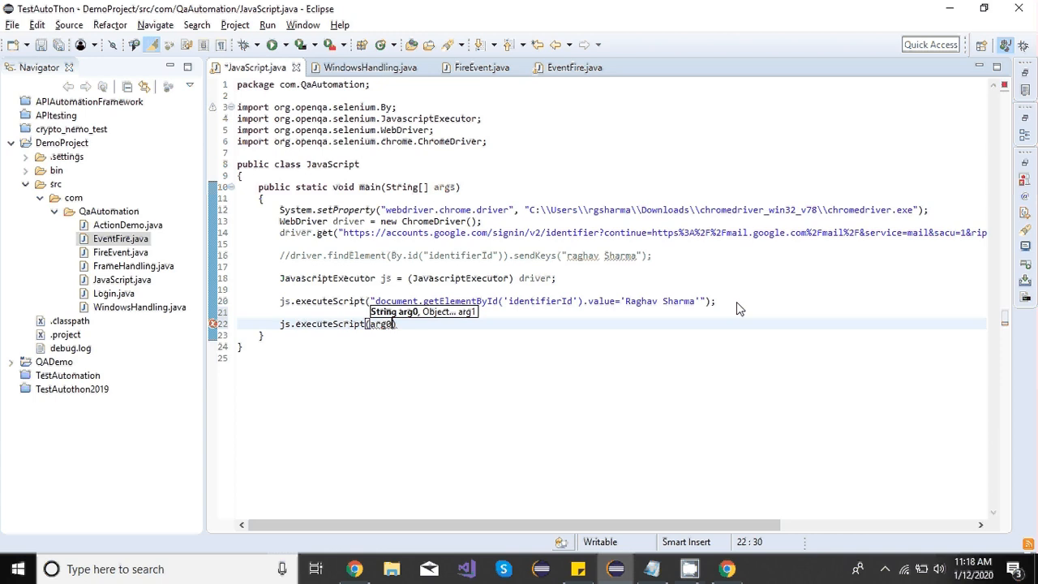
pyautogui.write('""')
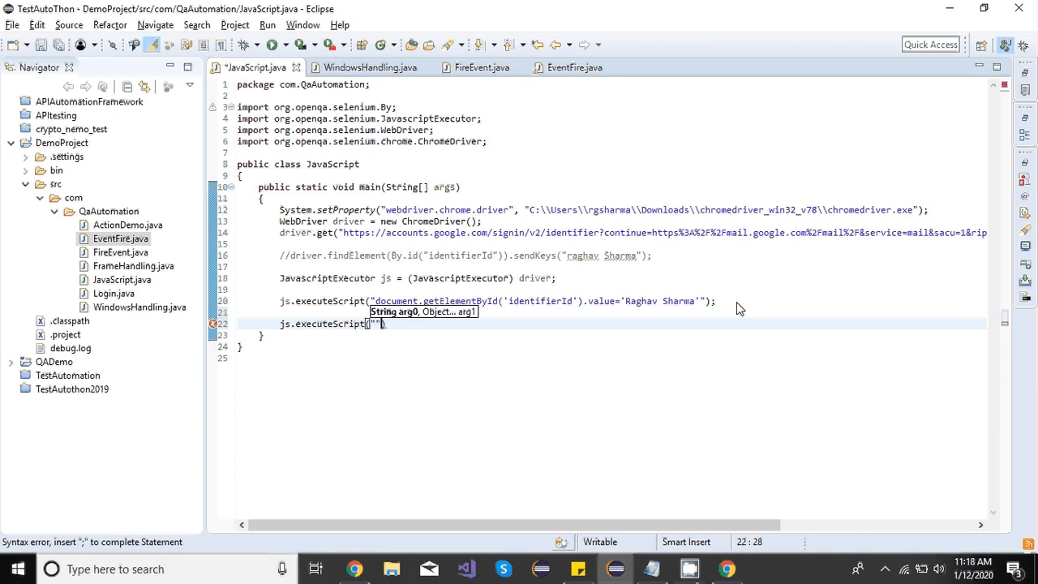
pyautogui.write('a')
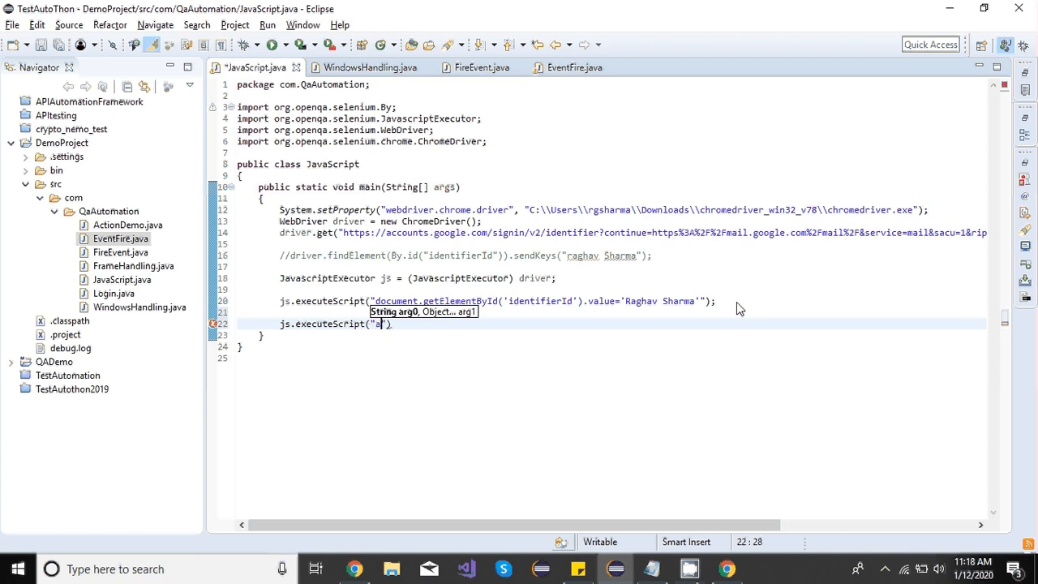
pyautogui.write('rgume')
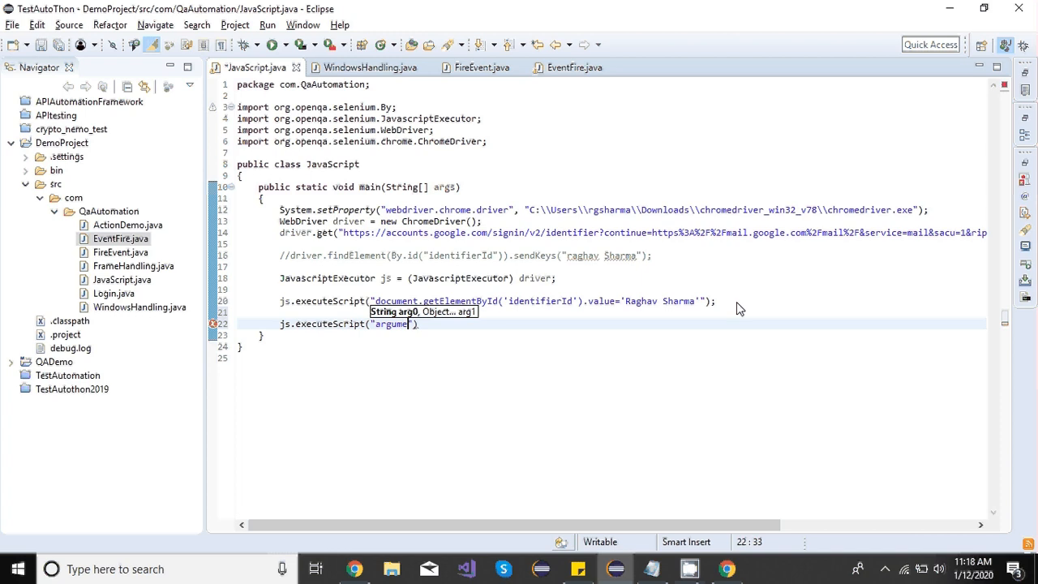
pyautogui.write('t')
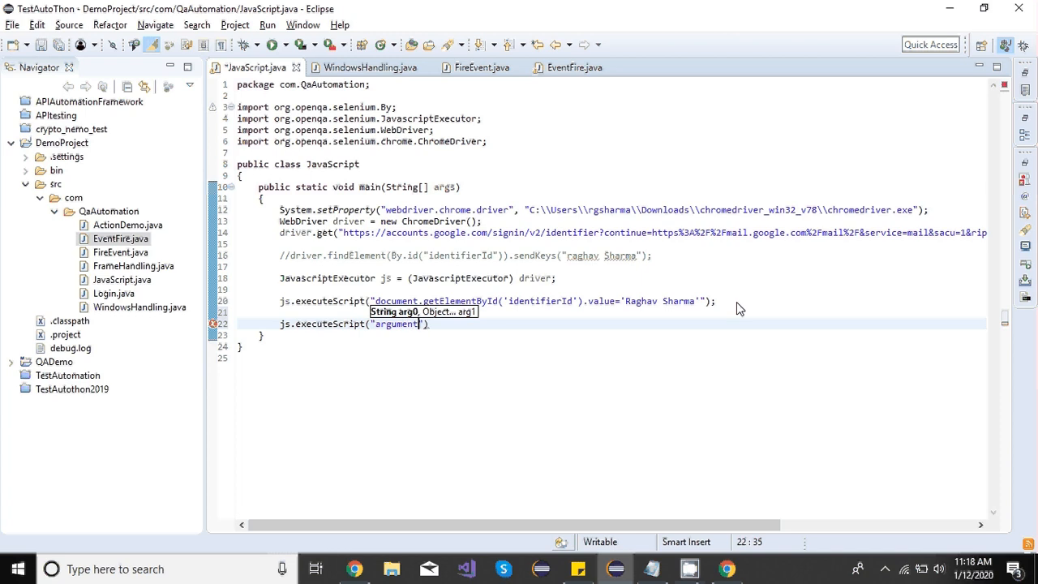
pyautogui.write('[0]')
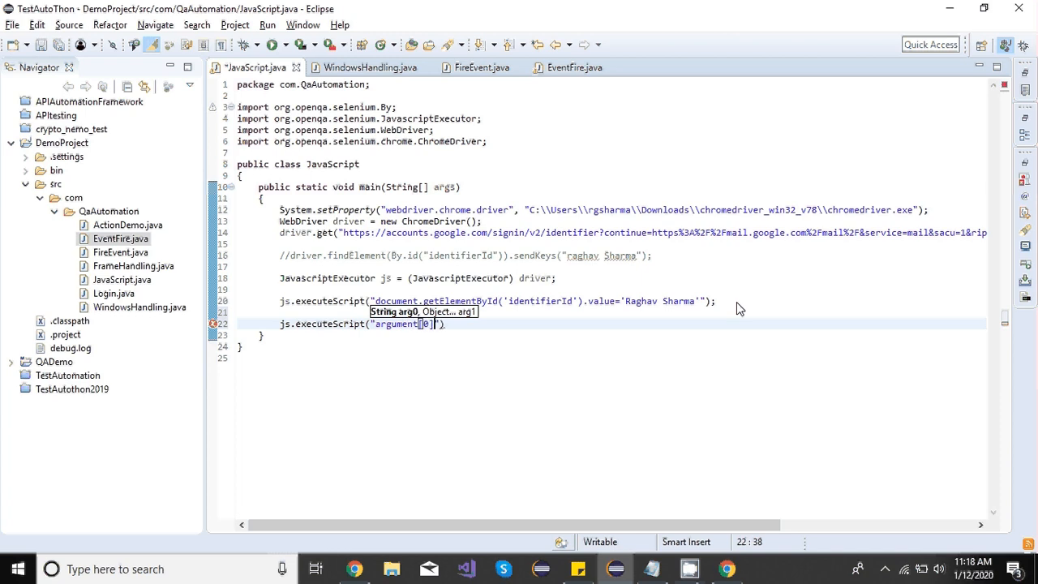
pyautogui.write('.c')
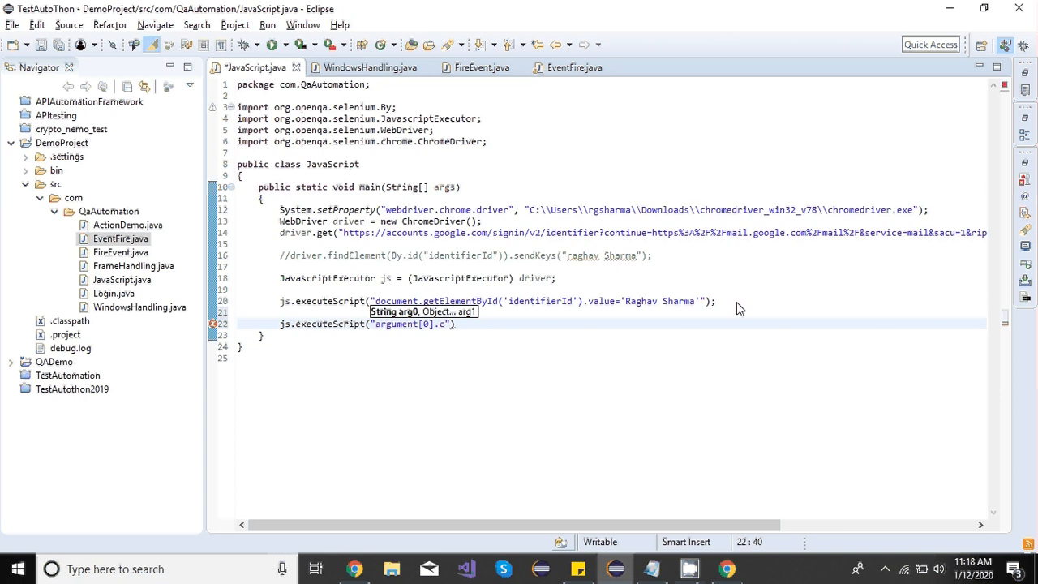
pyautogui.write('lick')
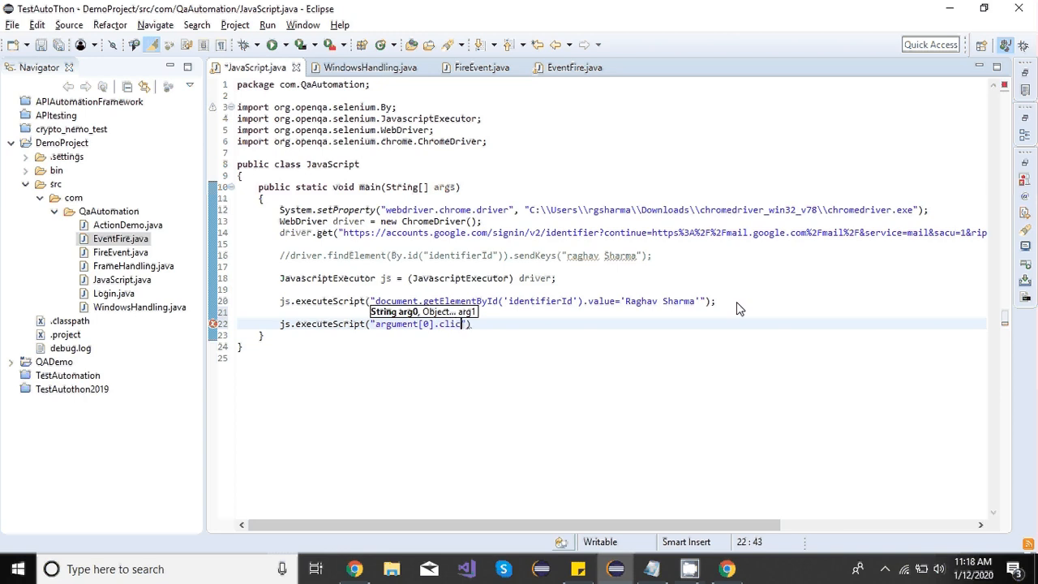
pyautogui.write('();')
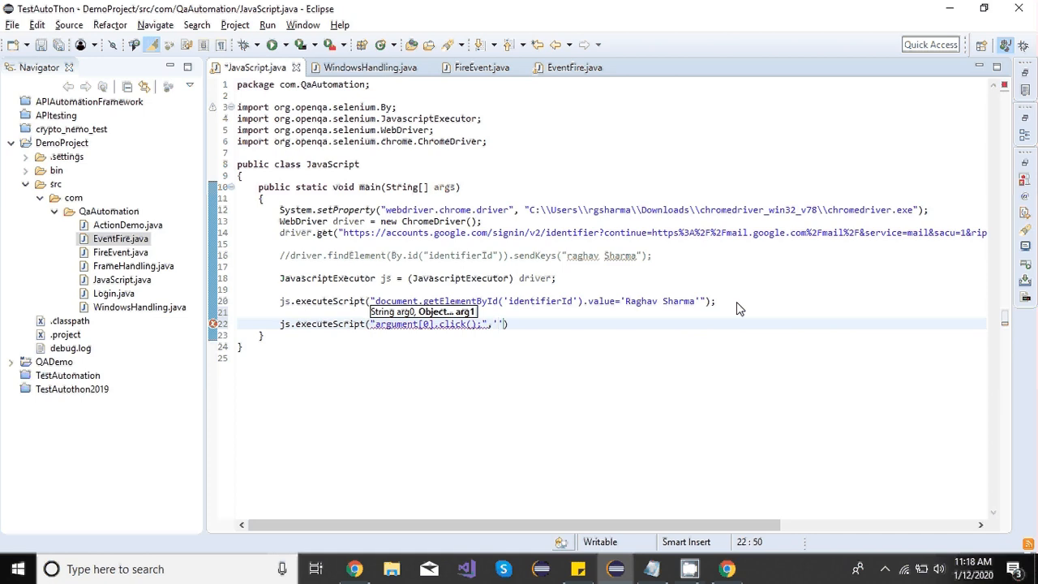
# Pass "id of an element" as the second argument, then select 'document' in line 20
pyautogui.write('id of the log')
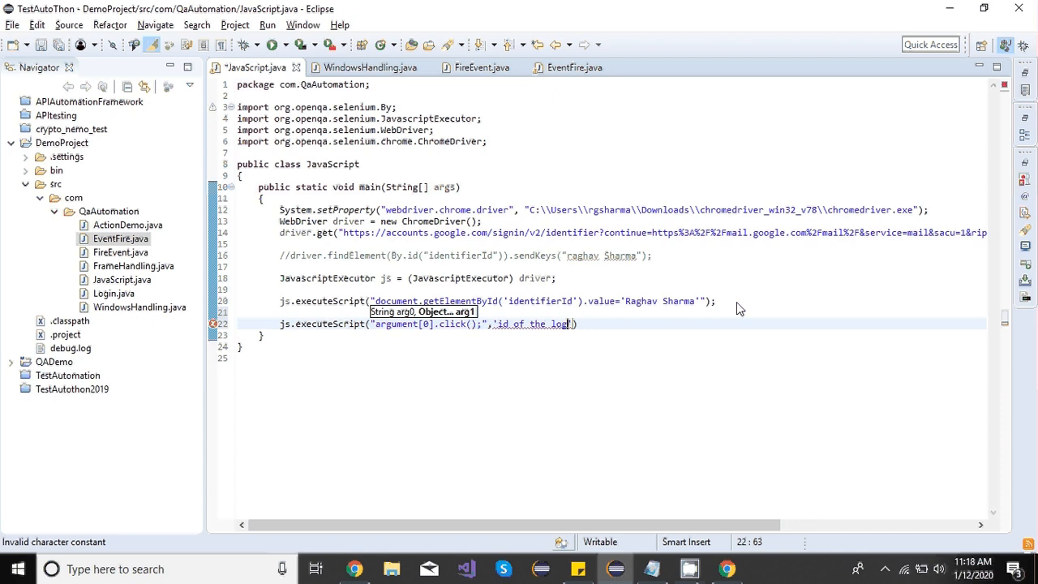
pyautogui.press('BackSpace')
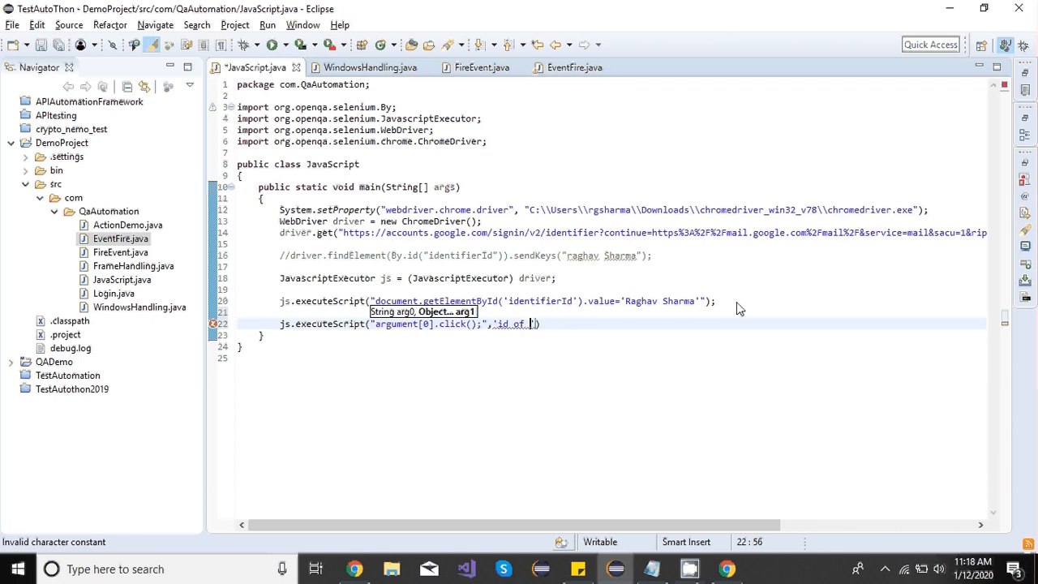
pyautogui.write('an element"')
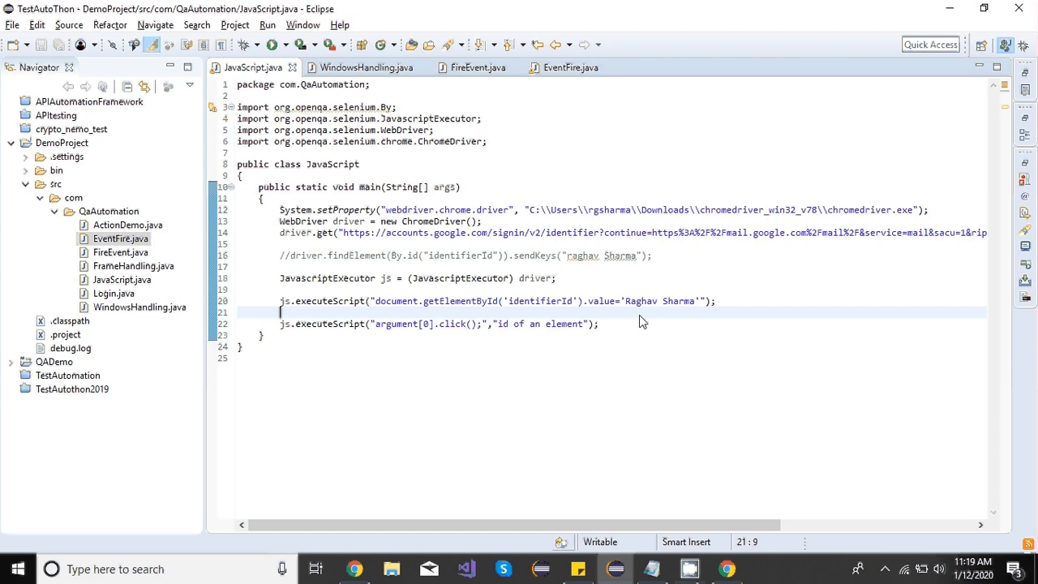
pyautogui.doubleClick(396, 300)
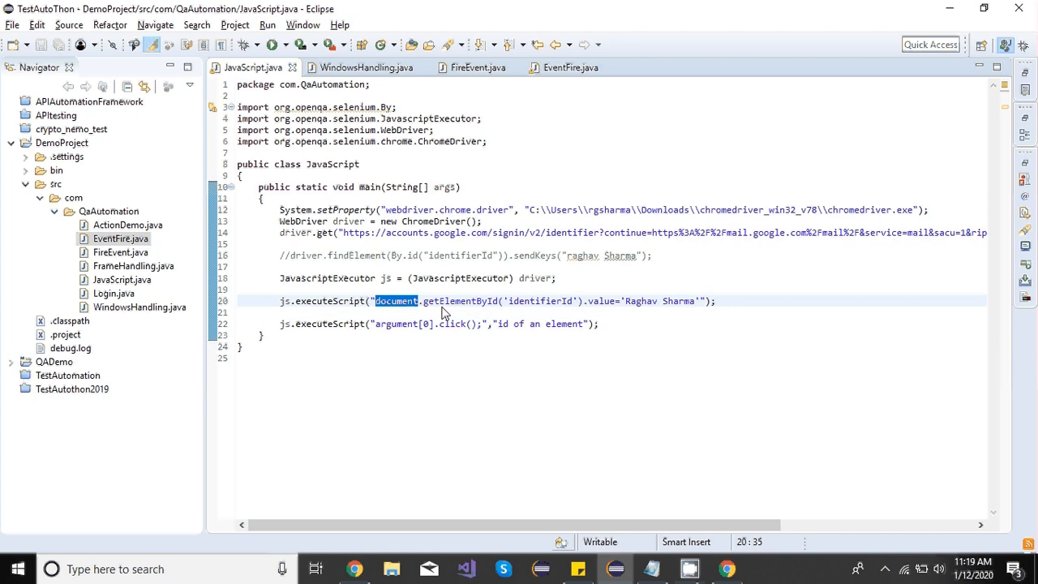